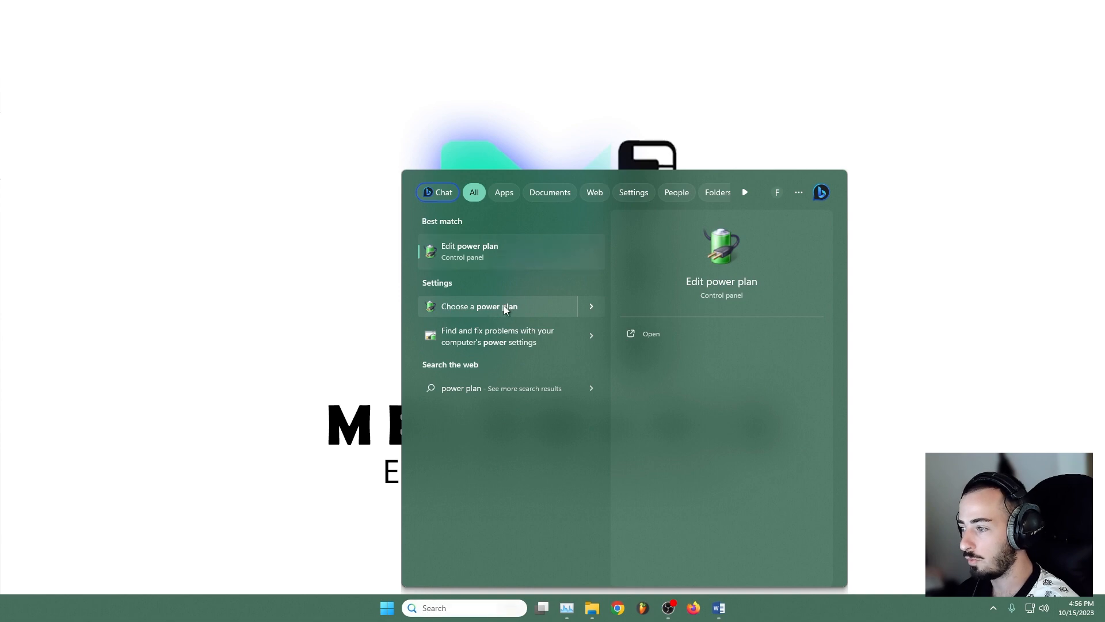
In the power plan chooser, switch Balanced to High performance, then back to Balanced.
left_click(479, 306)
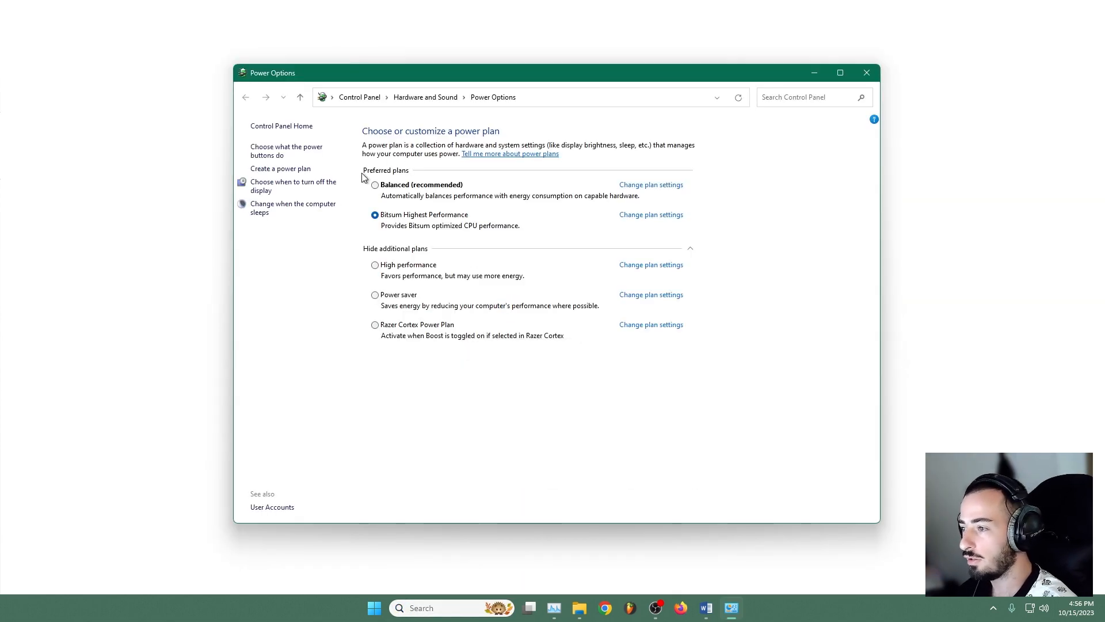
left_click(375, 185)
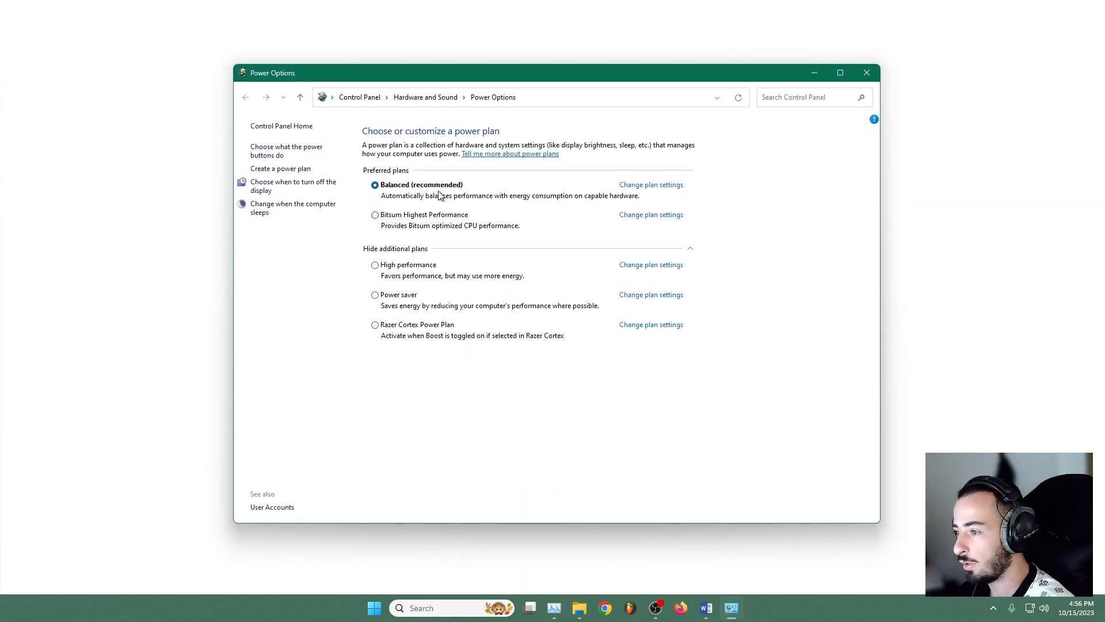
mouse_move(407, 264)
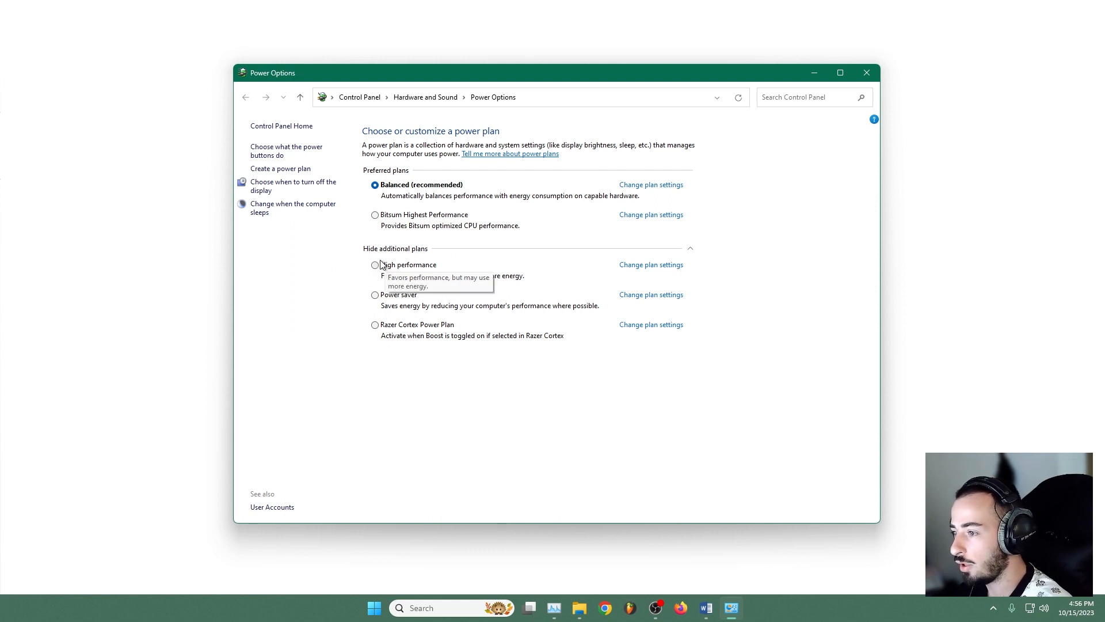
left_click(375, 265)
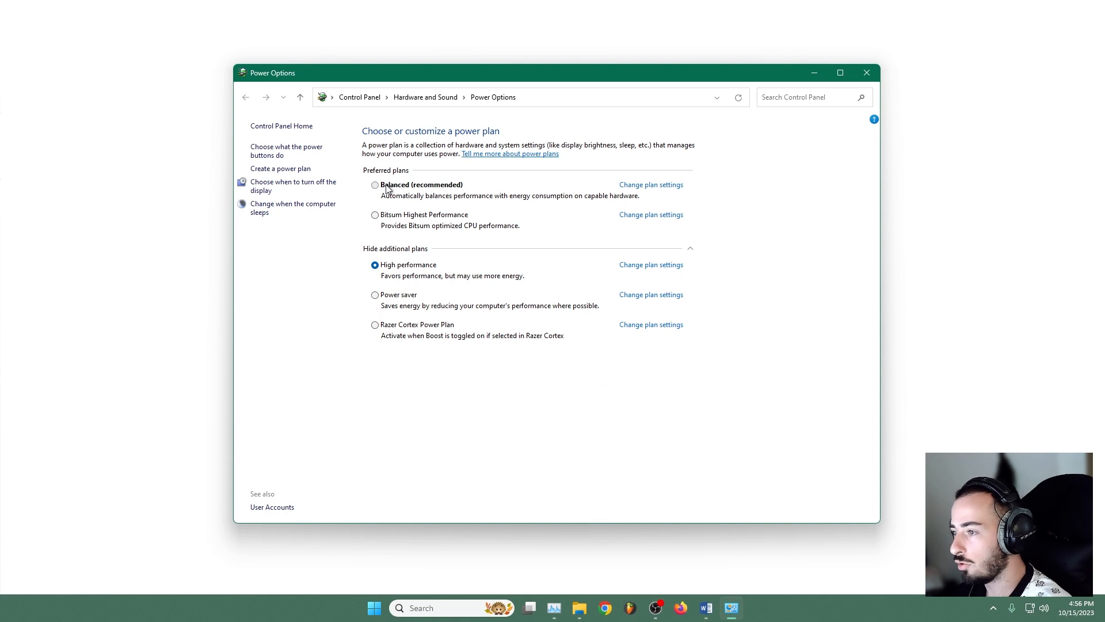
left_click(375, 185)
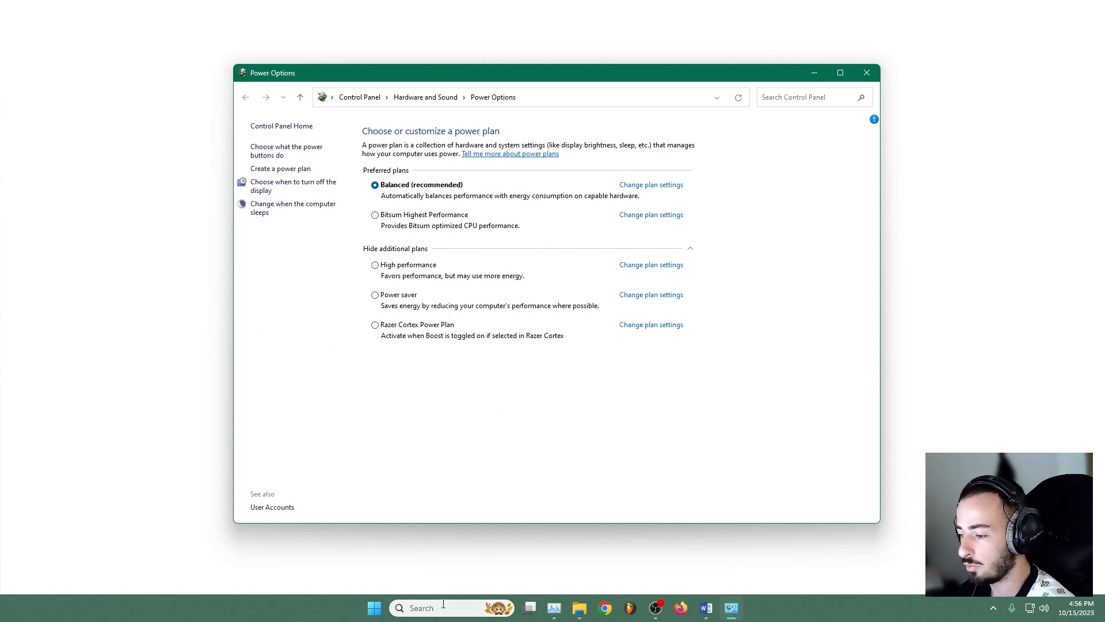
Launch Windows PowerShell with administrator rights from Windows search.
left_click(373, 606)
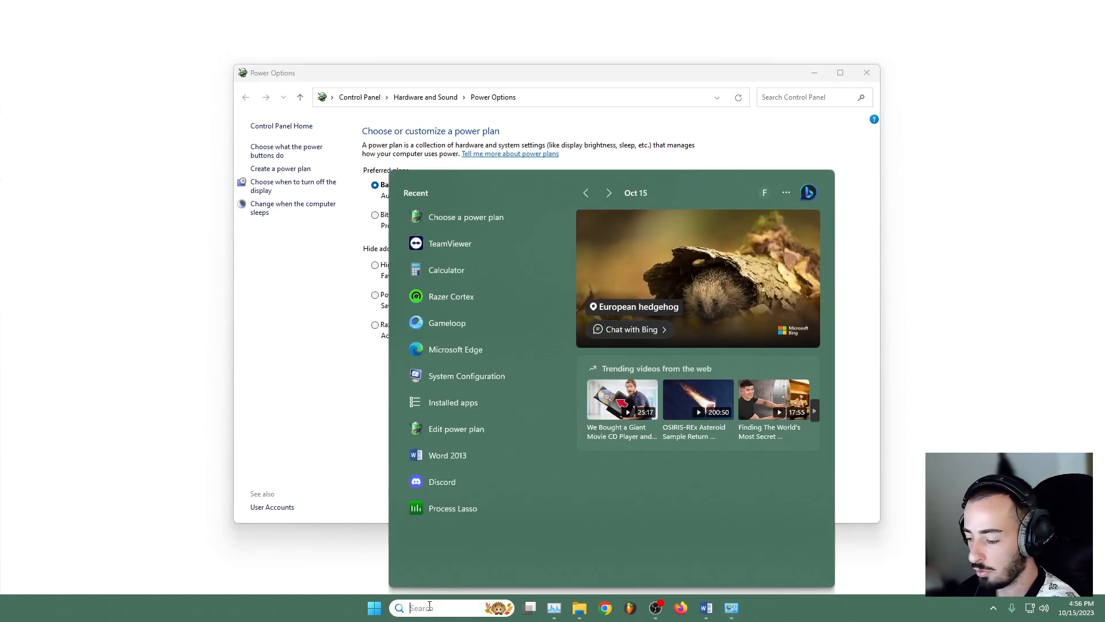
type("windows power")
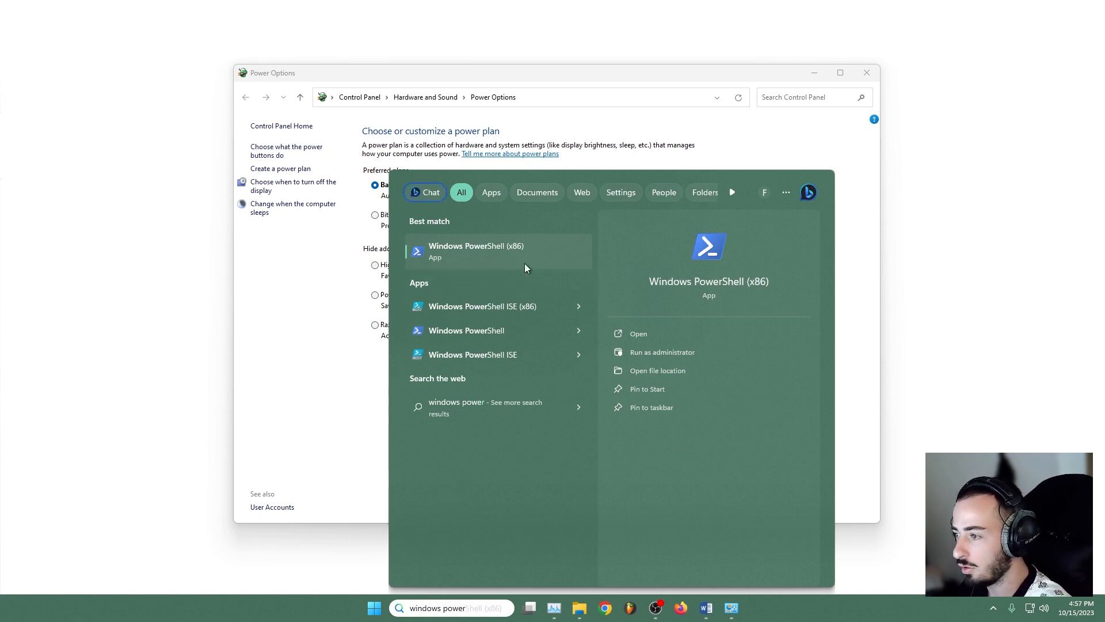
right_click(476, 251)
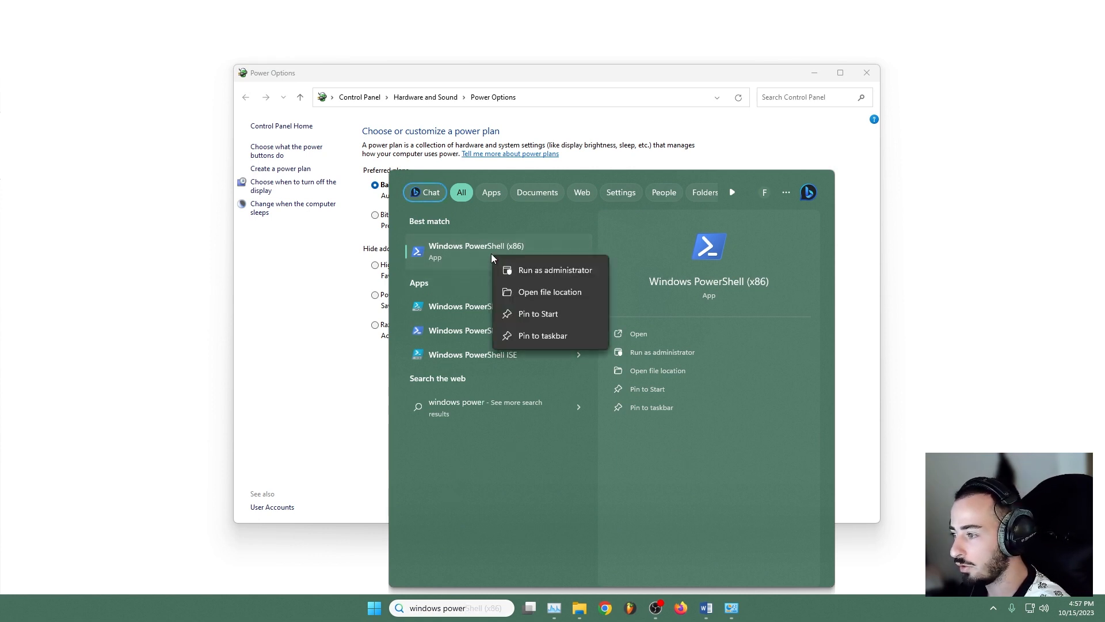
mouse_move(668, 270)
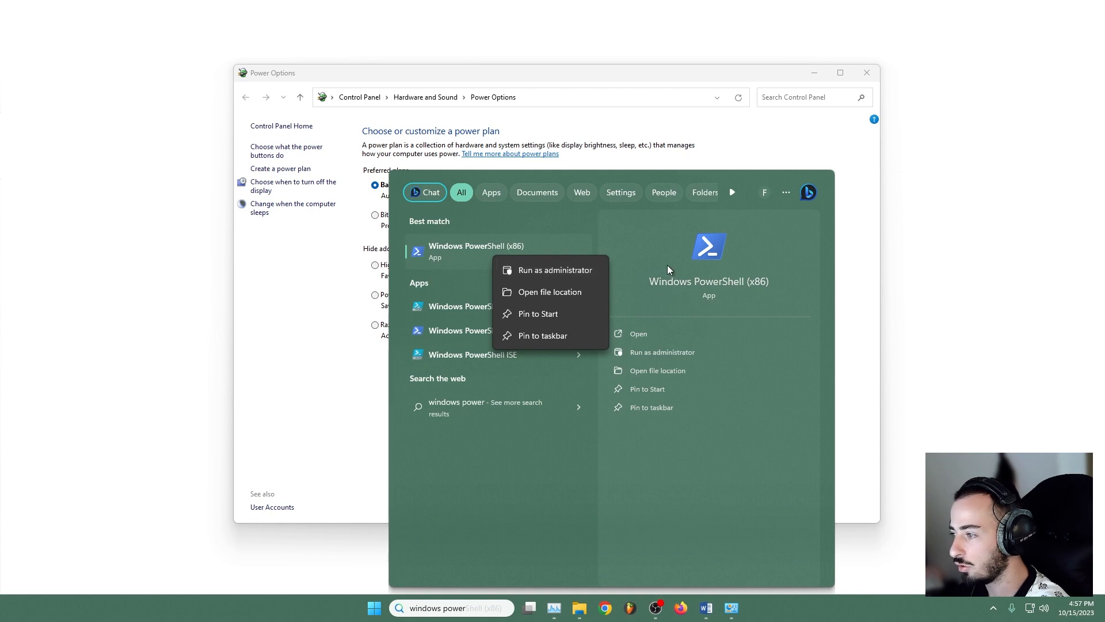
left_click(638, 333)
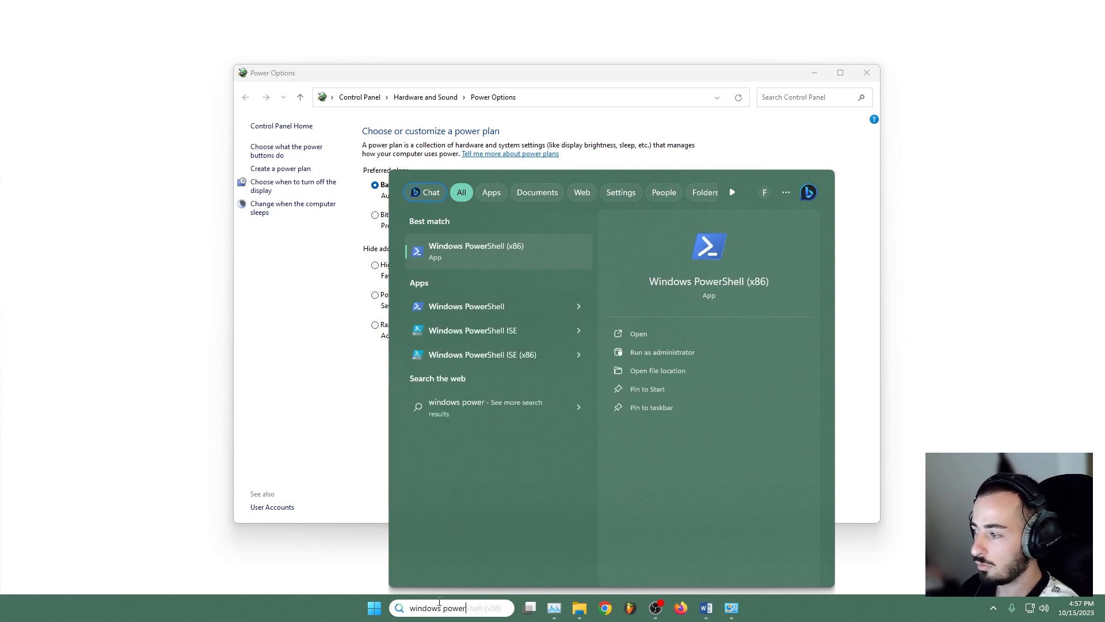
Run powercfg -duplicatescheme e9a42b02-d5df-448d-aa00-03f14749eb61 to create an Ultimate Performance scheme.
left_click(662, 352)
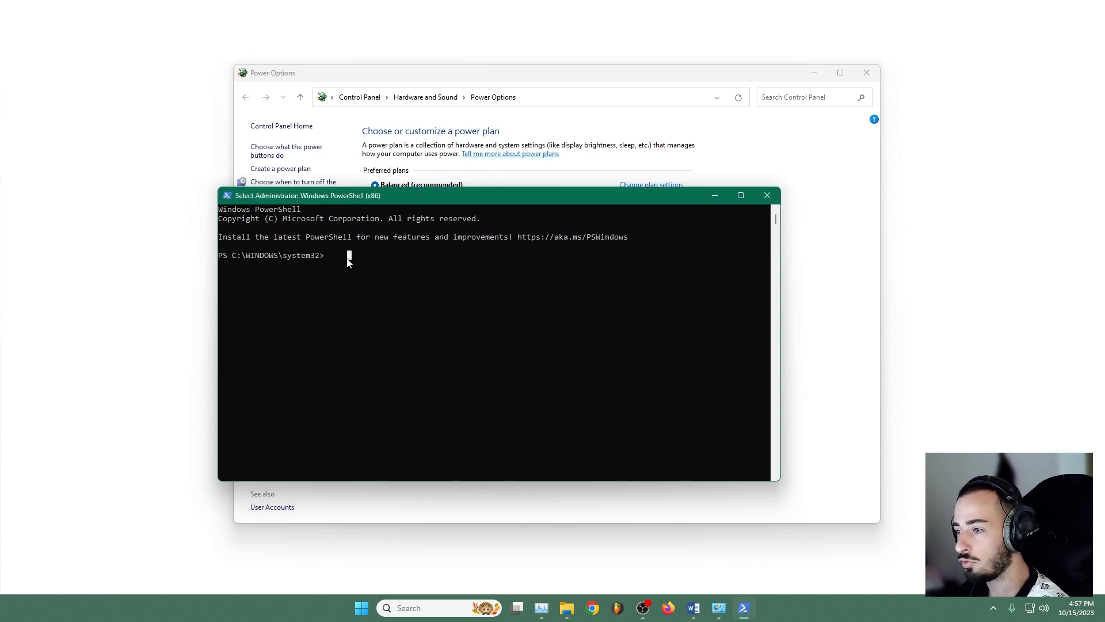
type("powercfg -duplicatescheme e9a42b02-d5df-448d-aa00-03f14749eb61")
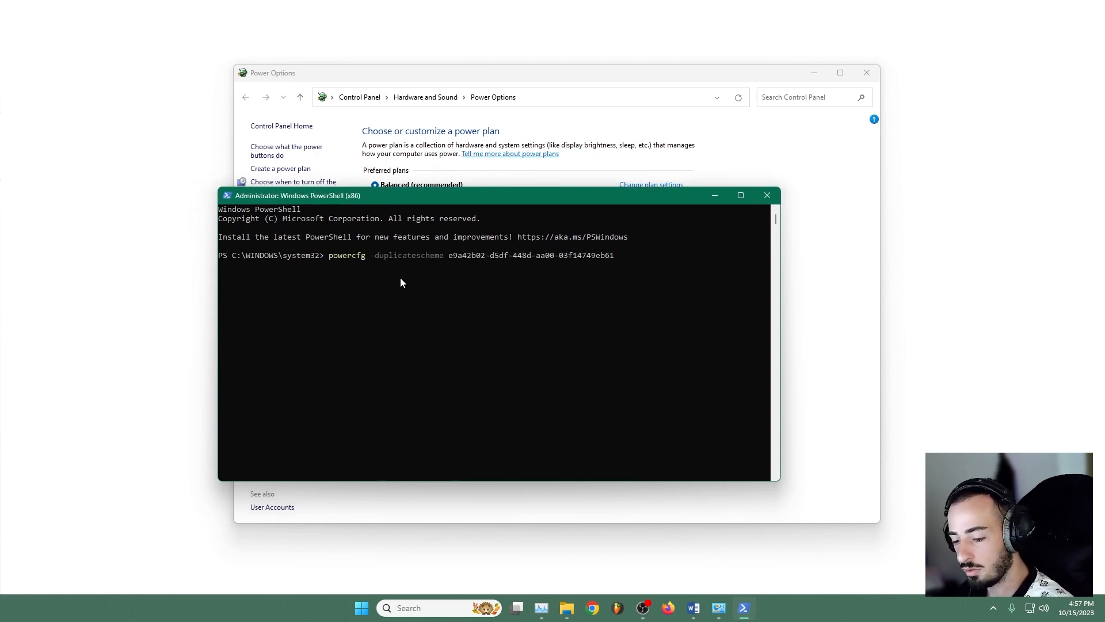
mouse_move(392, 279)
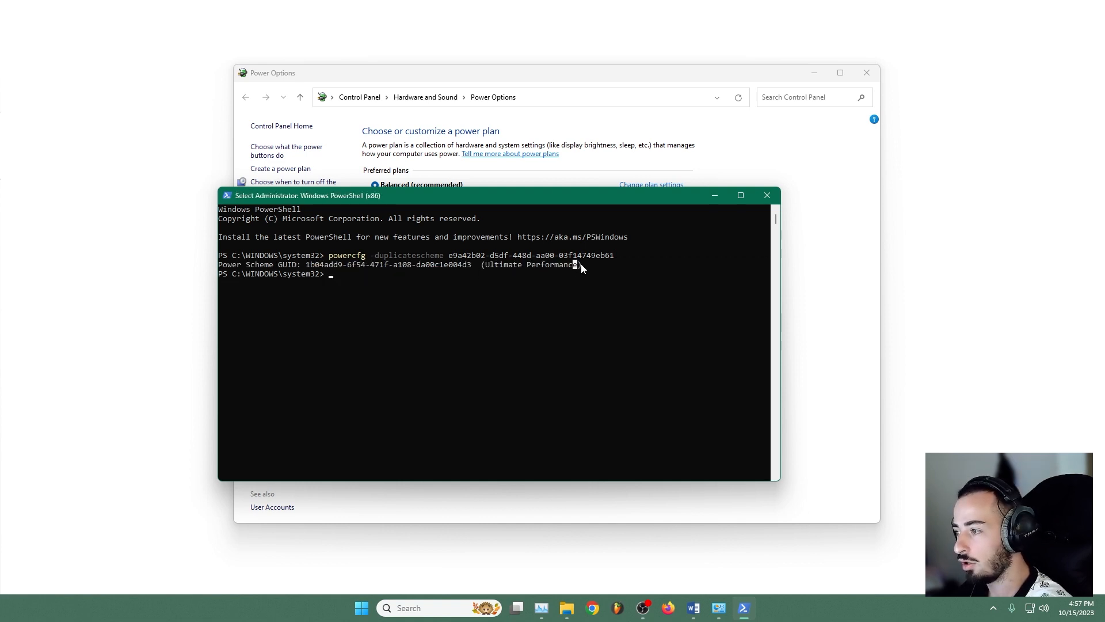
left_click(766, 196)
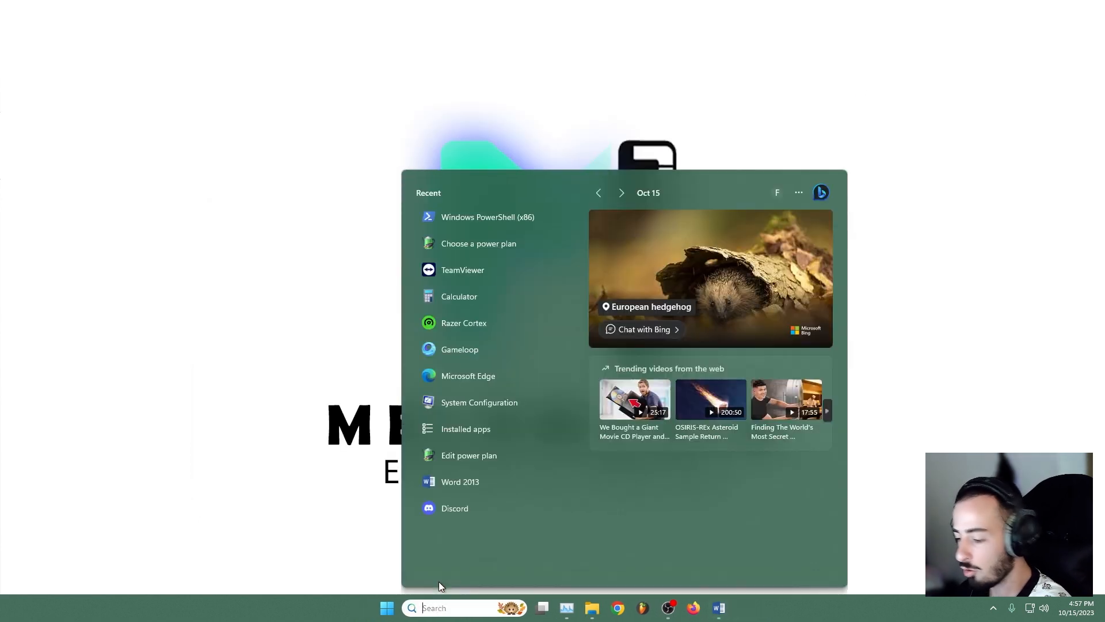
Make Ultimate Performance the active power plan and open its plan settings.
type("power plan")
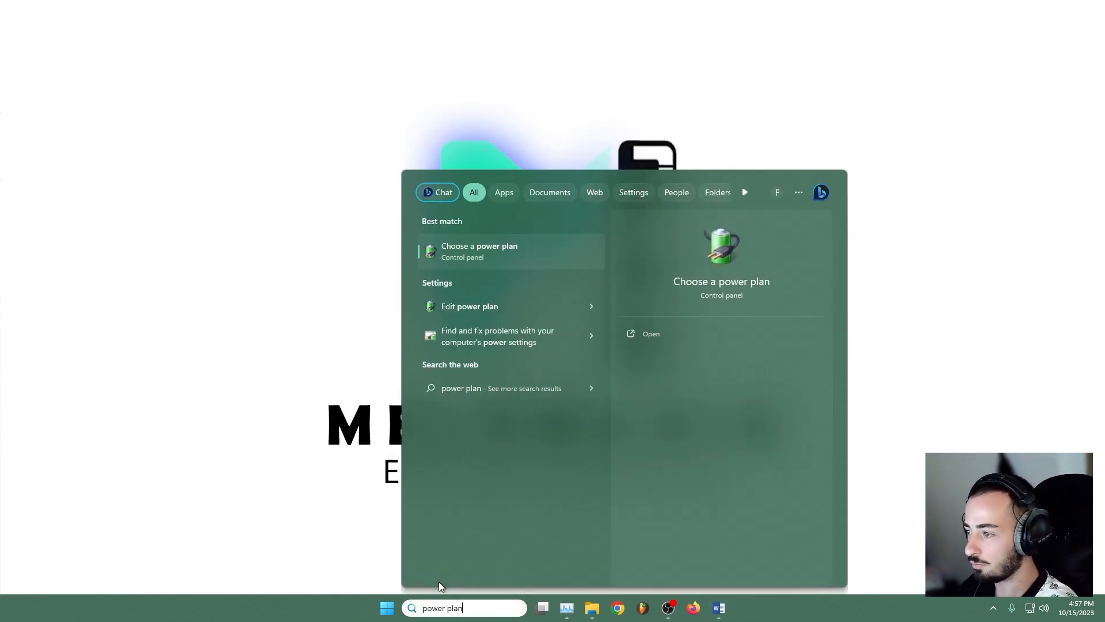
left_click(479, 251)
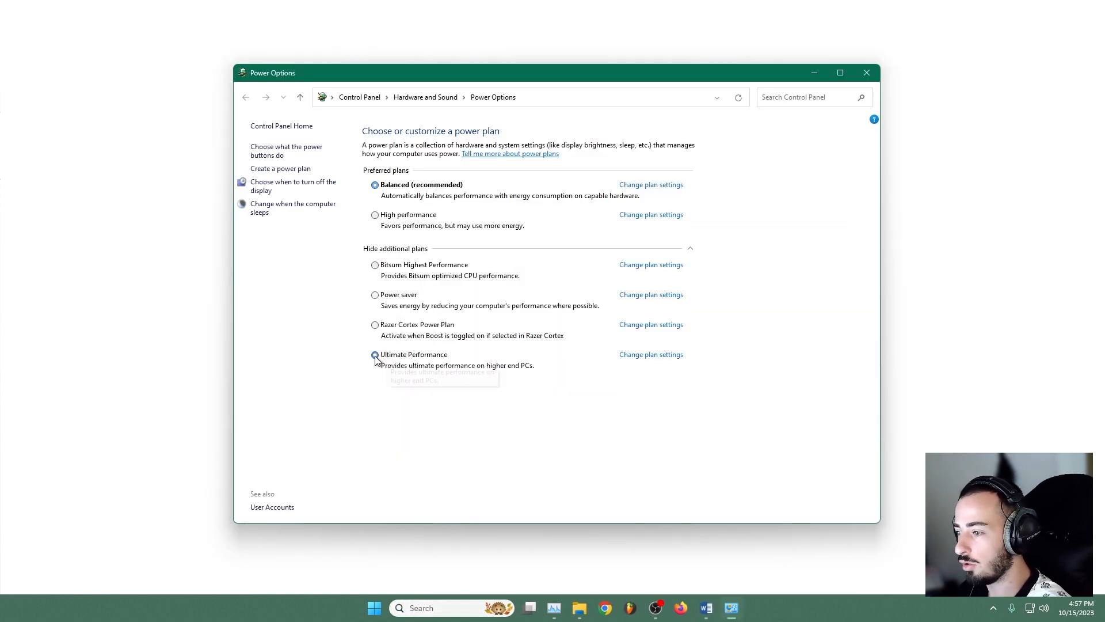
left_click(375, 355)
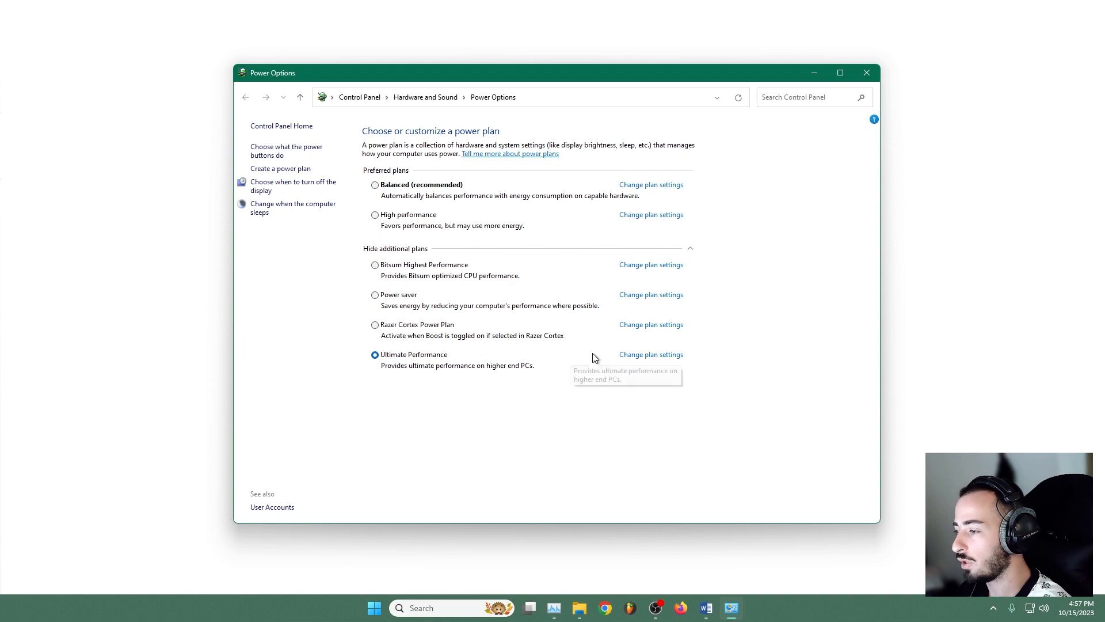
left_click(649, 355)
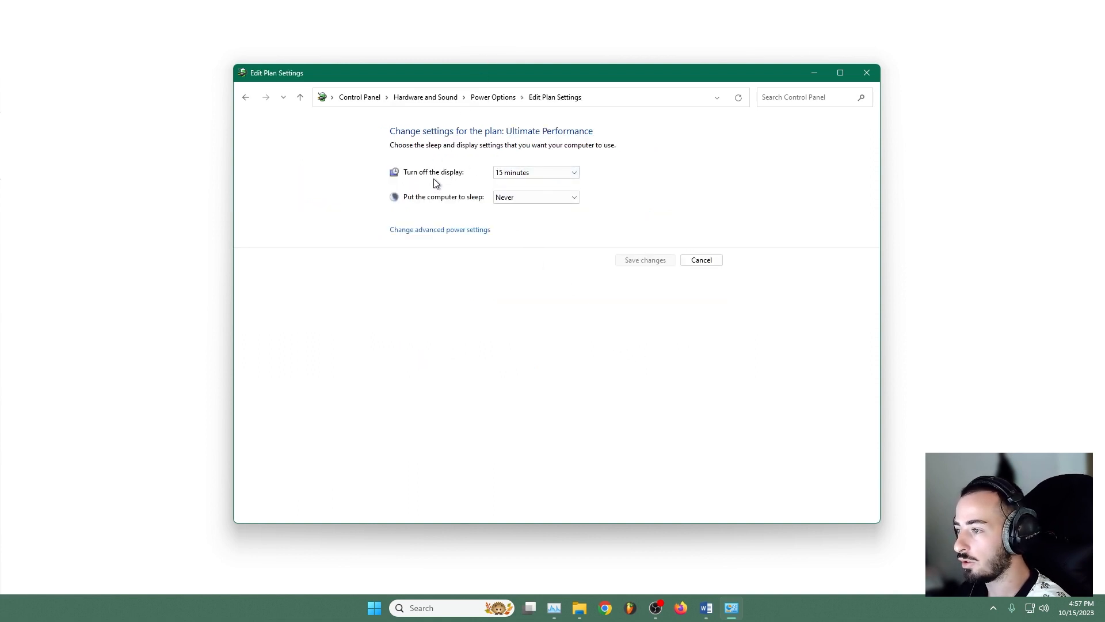
mouse_move(456, 211)
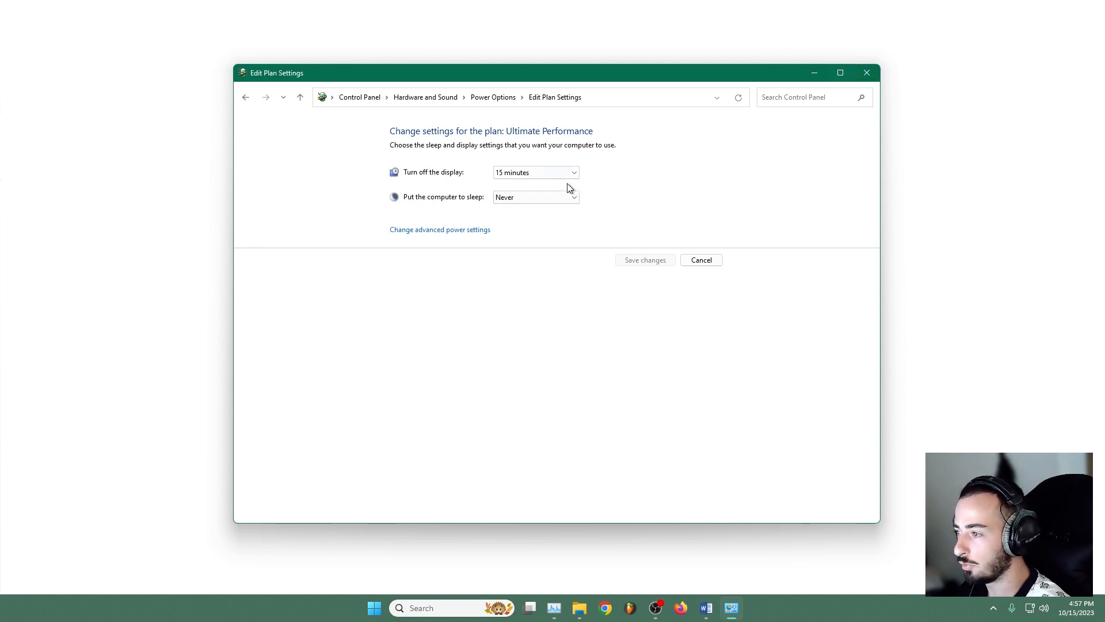
mouse_move(536, 223)
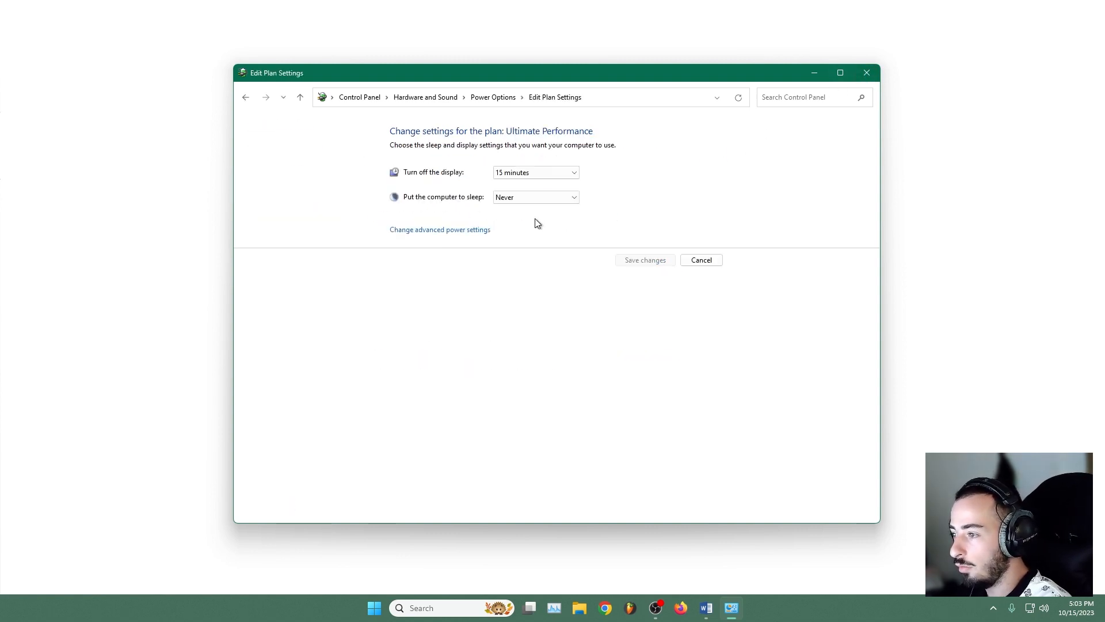
left_click(439, 229)
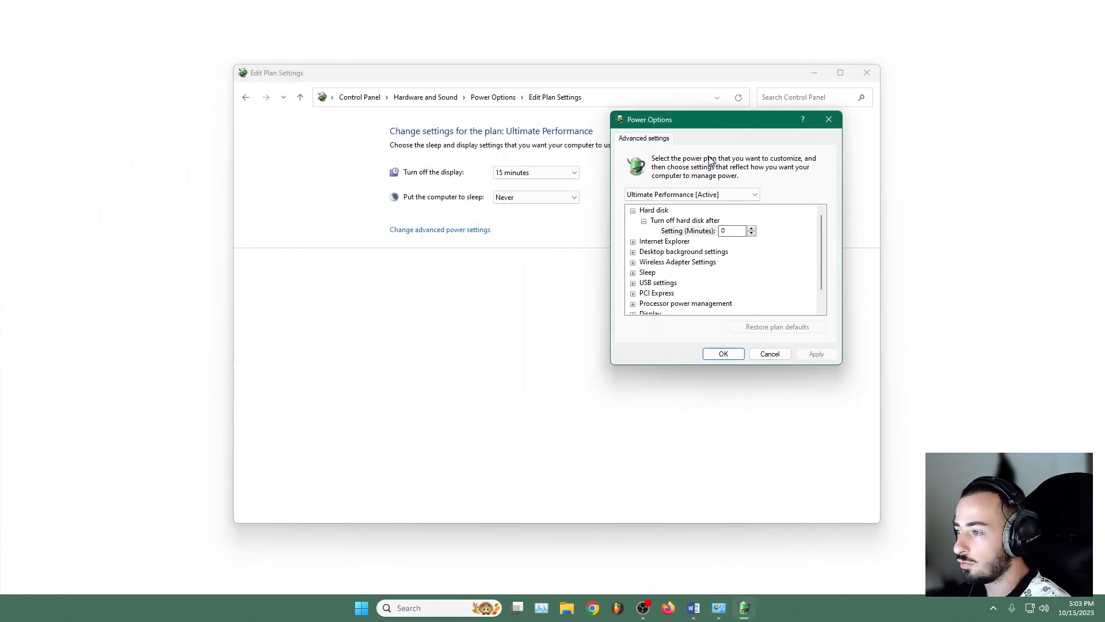
mouse_move(701, 231)
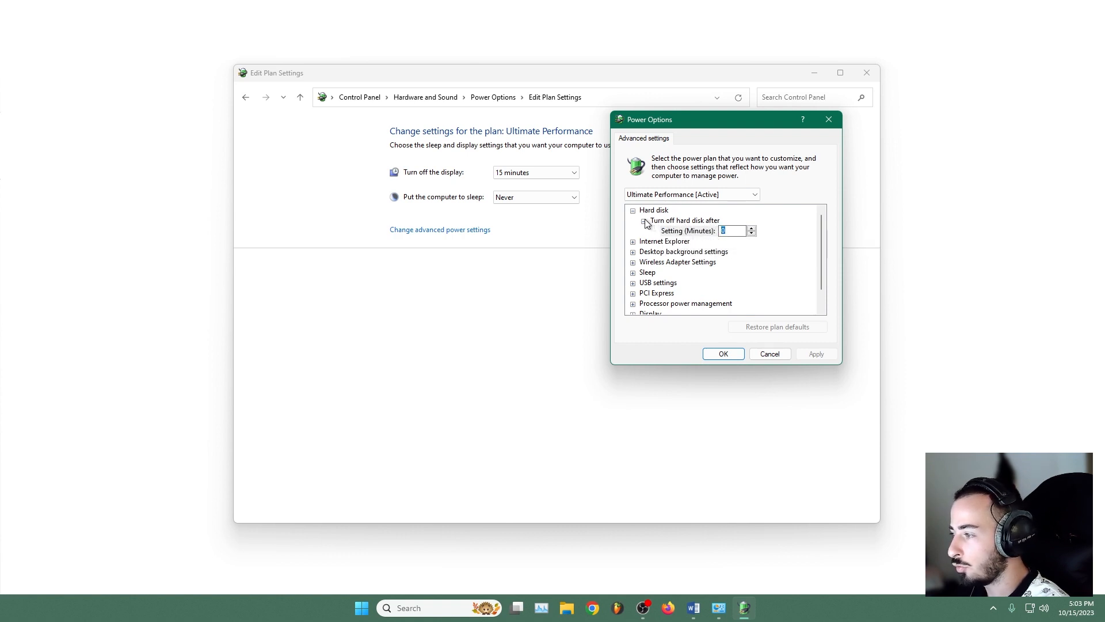
left_click(631, 210)
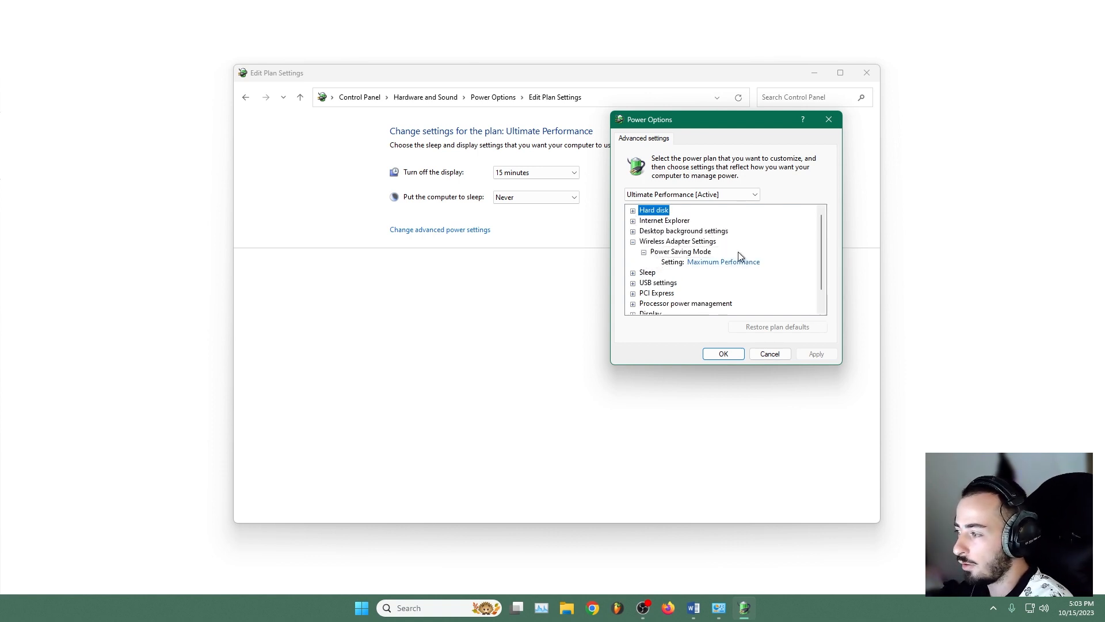
left_click(632, 241)
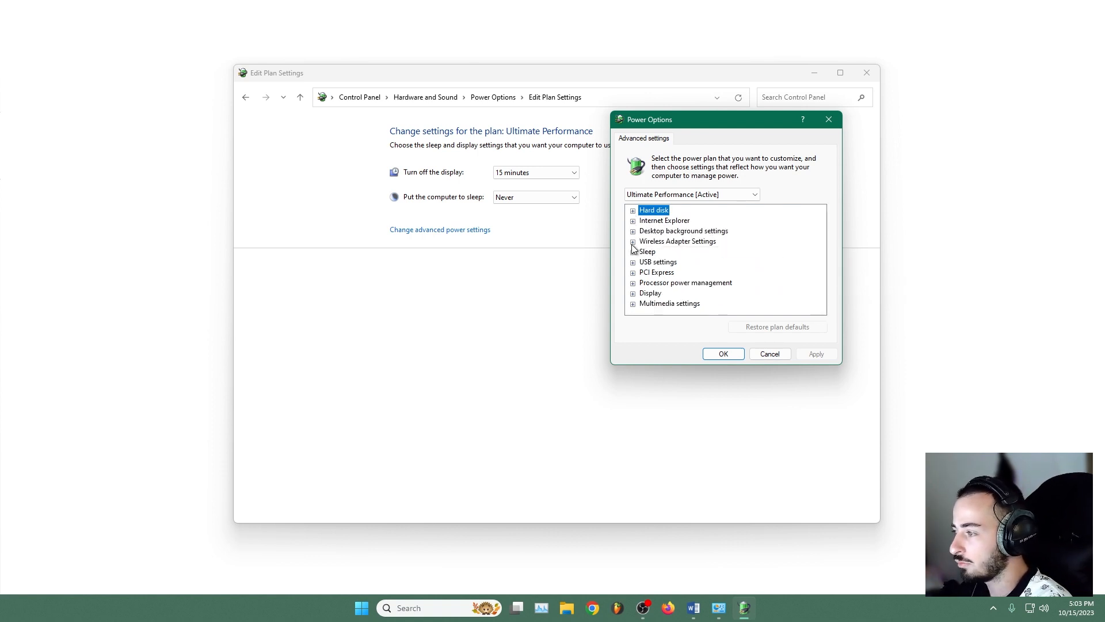
left_click(632, 252)
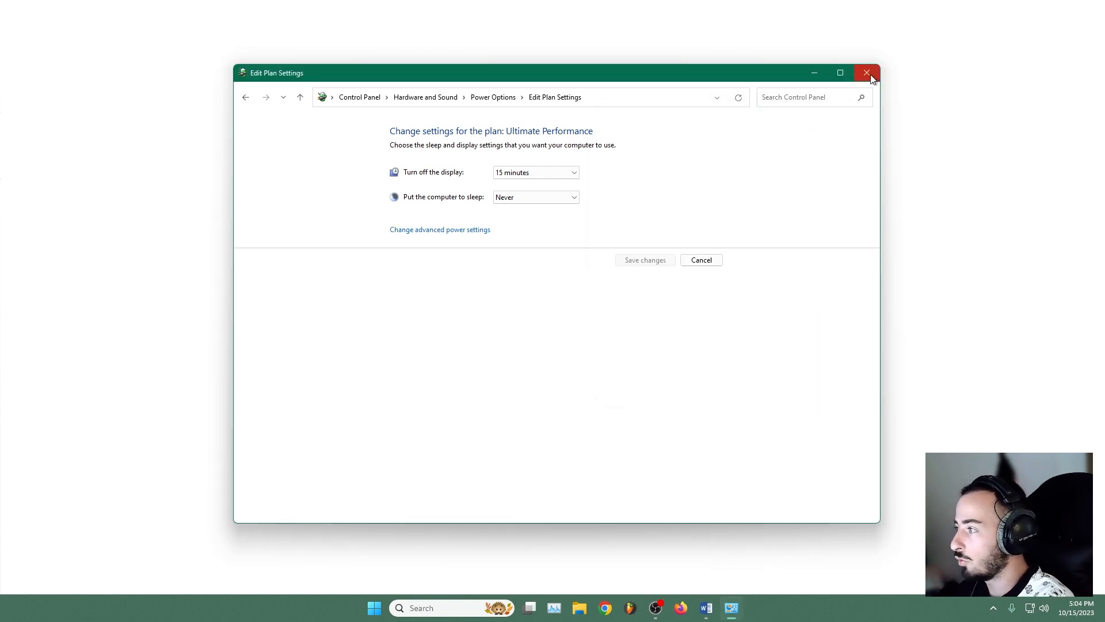
left_click(867, 73)
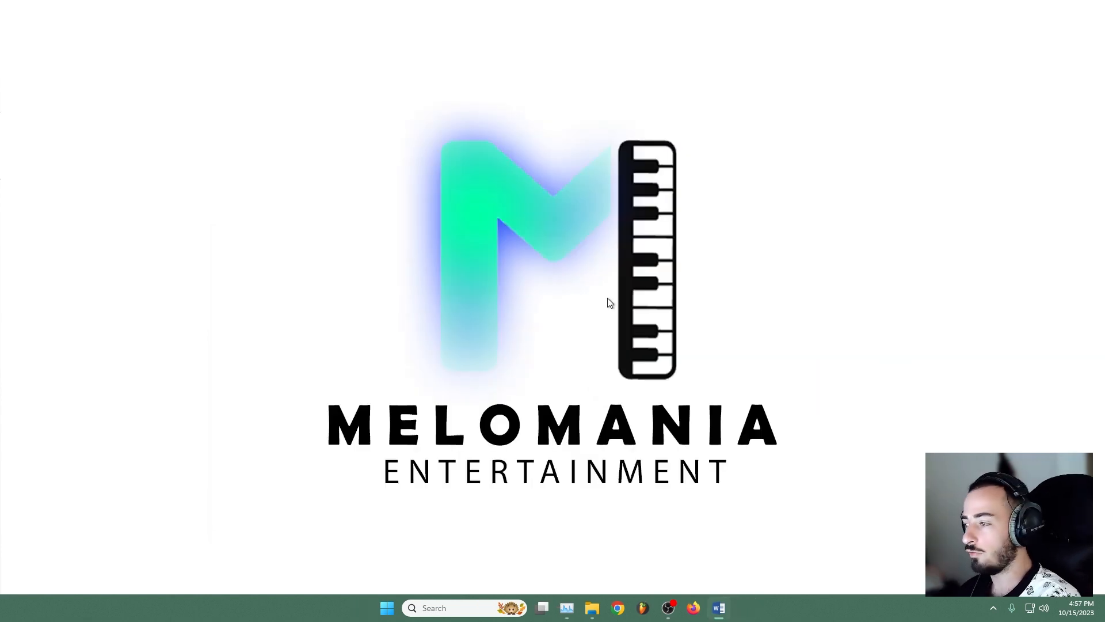
mouse_move(608, 305)
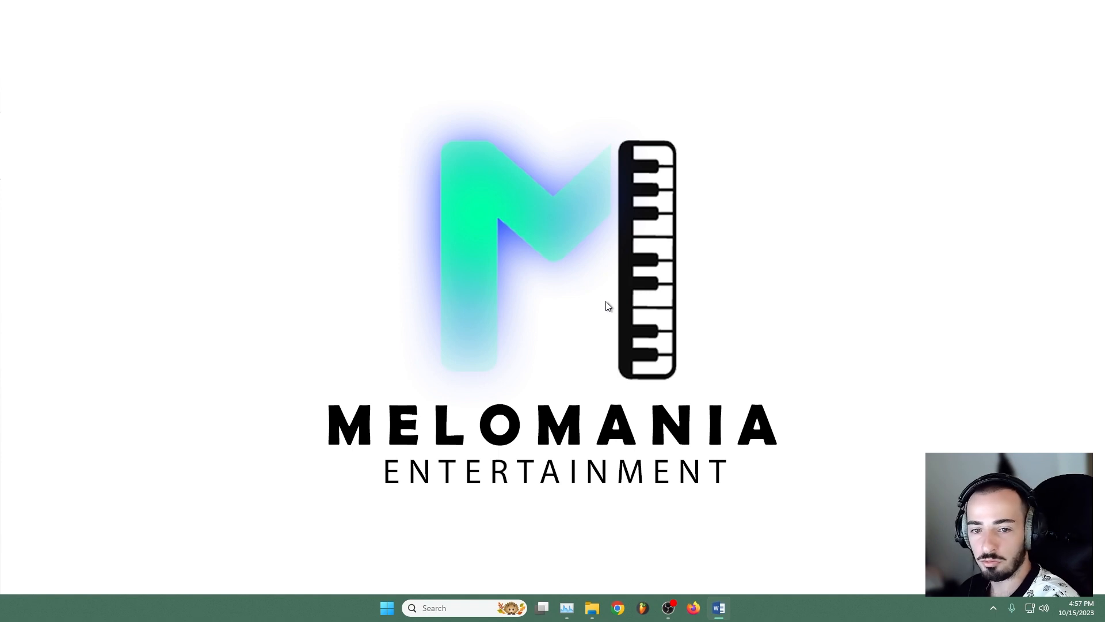
mouse_move(606, 415)
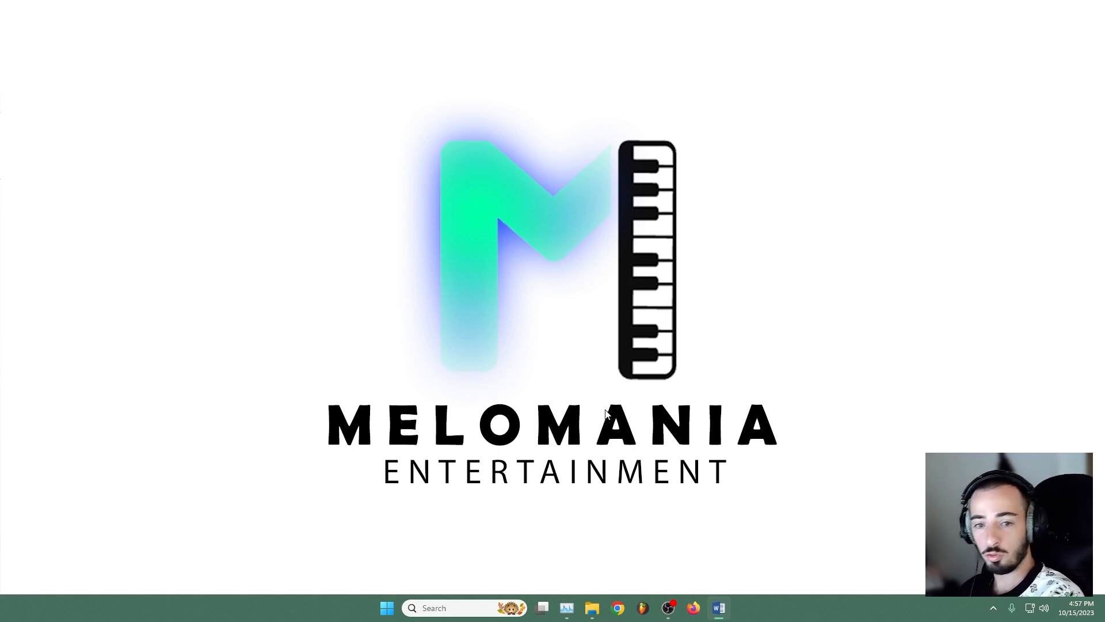
mouse_move(628, 560)
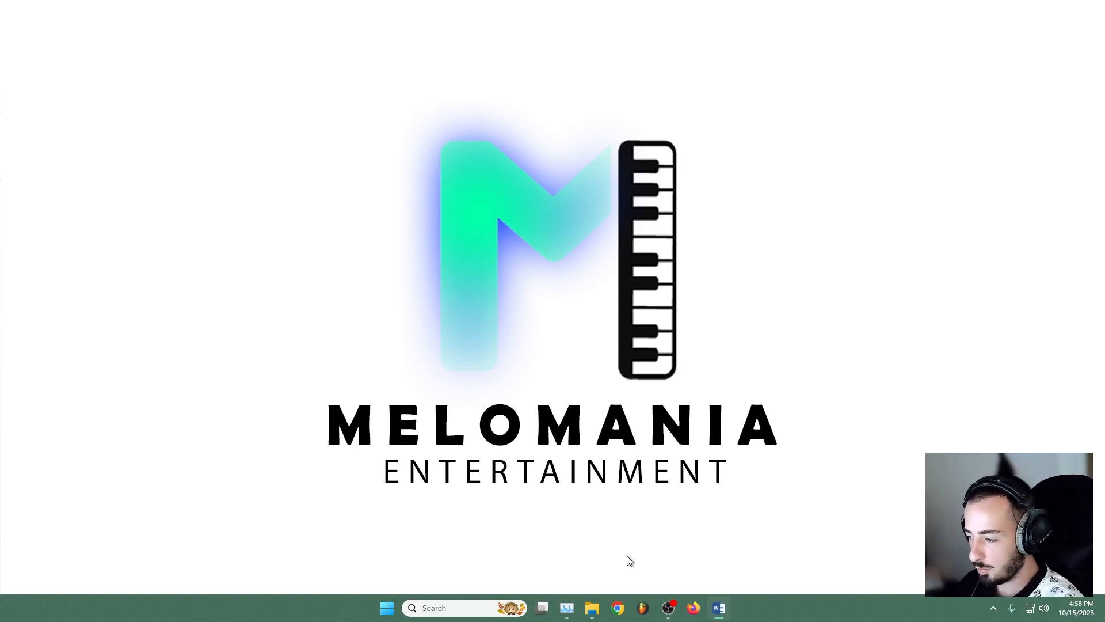
right_click(787, 610)
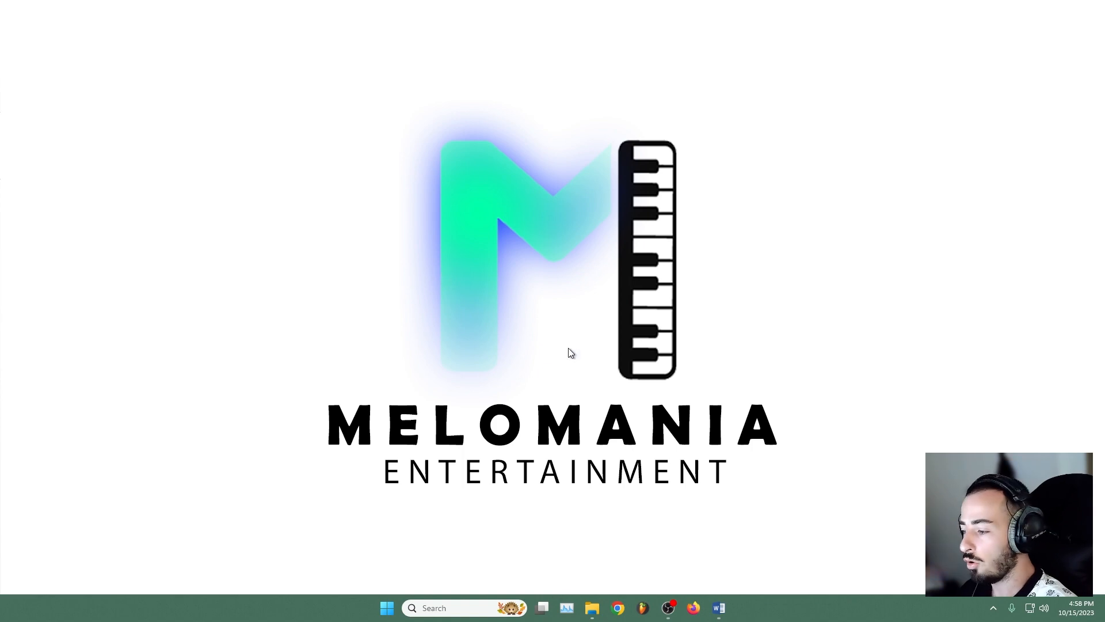
Disable Wireless Display Adapter, Update and the other startup apps, keeping SecurityHealthSystray enabled.
type("task m")
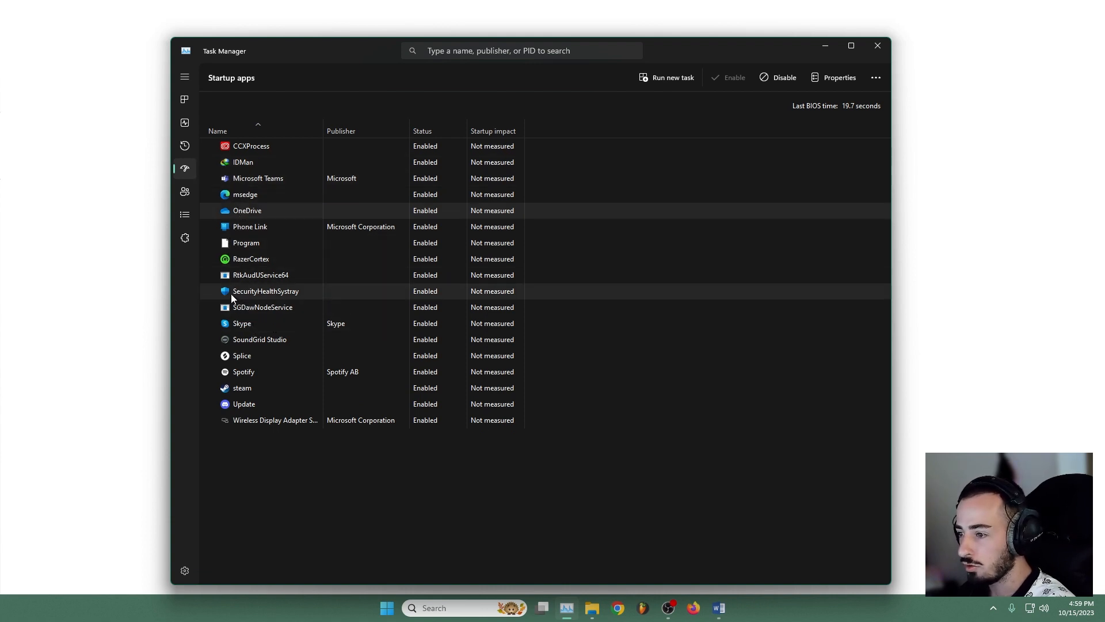
mouse_move(286, 275)
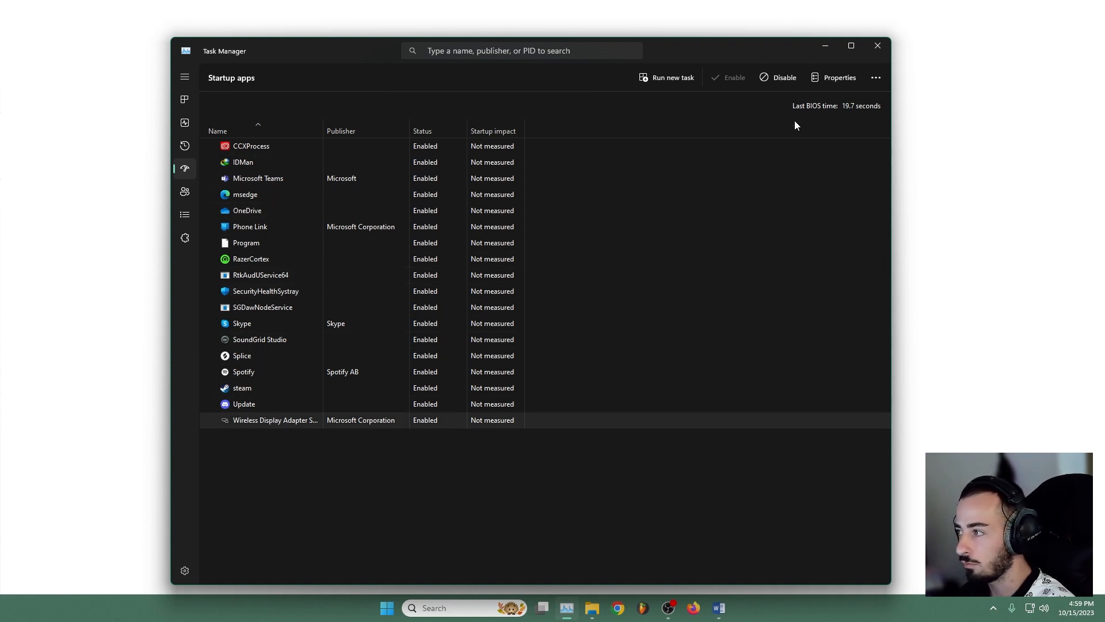
mouse_move(261, 420)
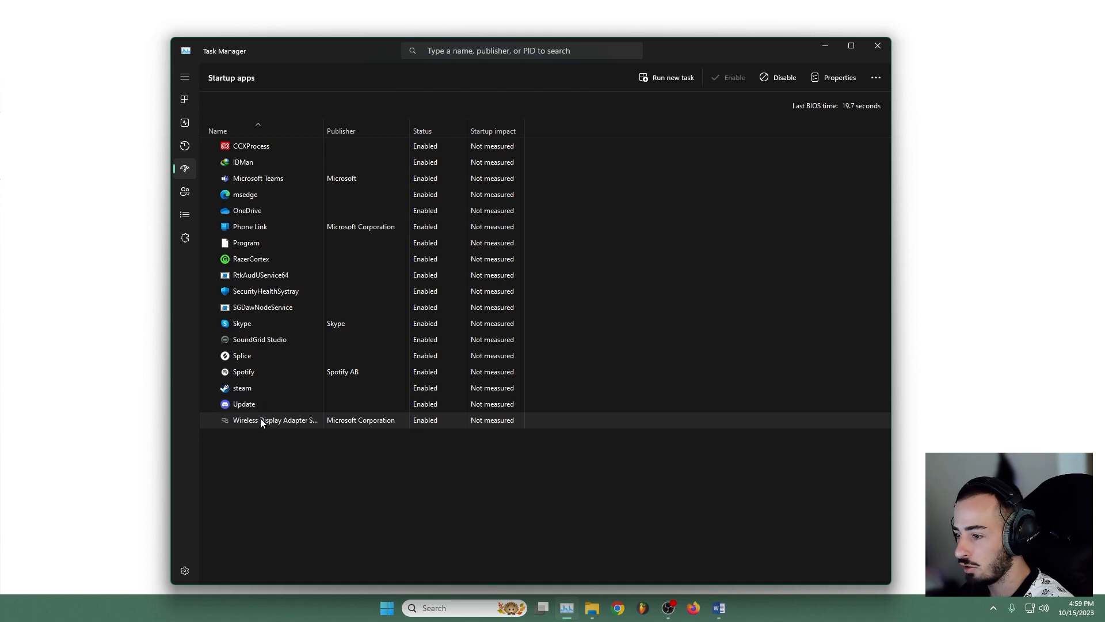
left_click(783, 78)
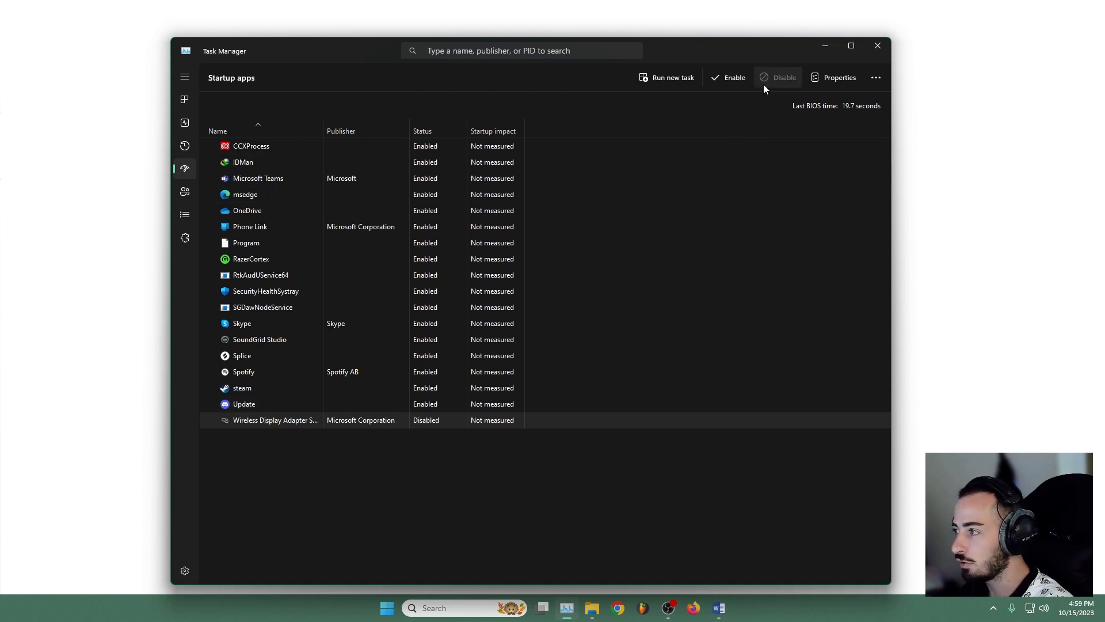
right_click(244, 403)
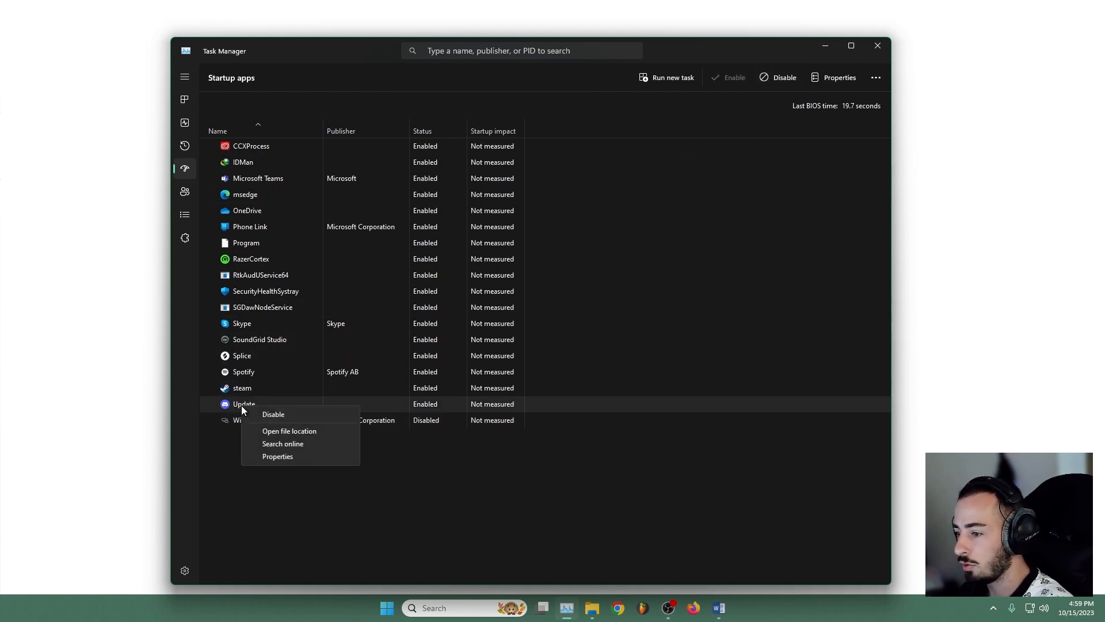
left_click(273, 414)
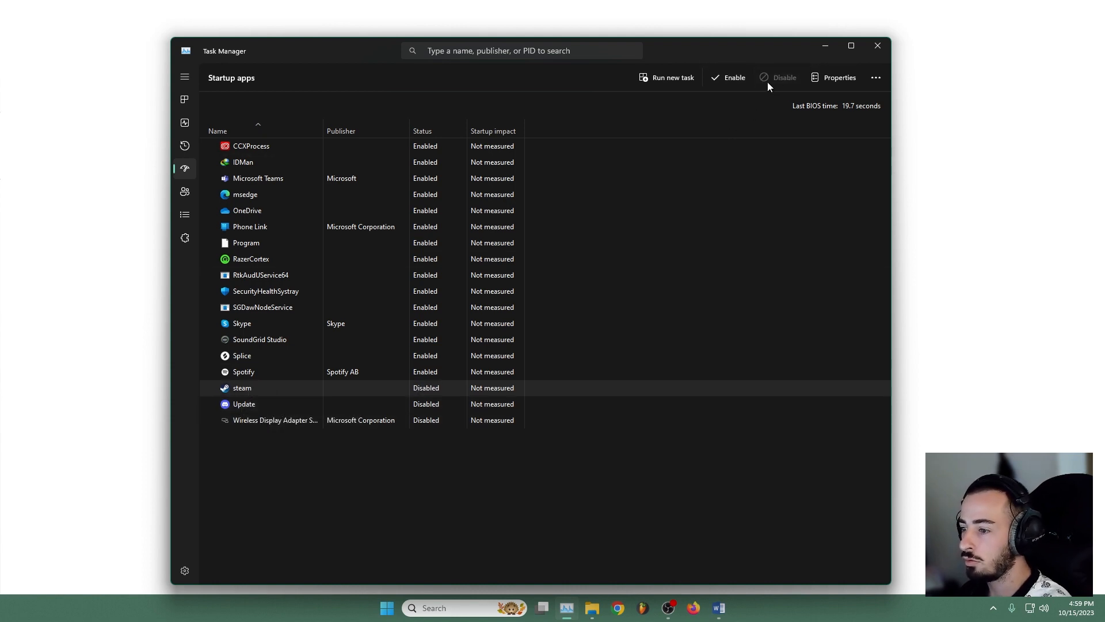
left_click(784, 78)
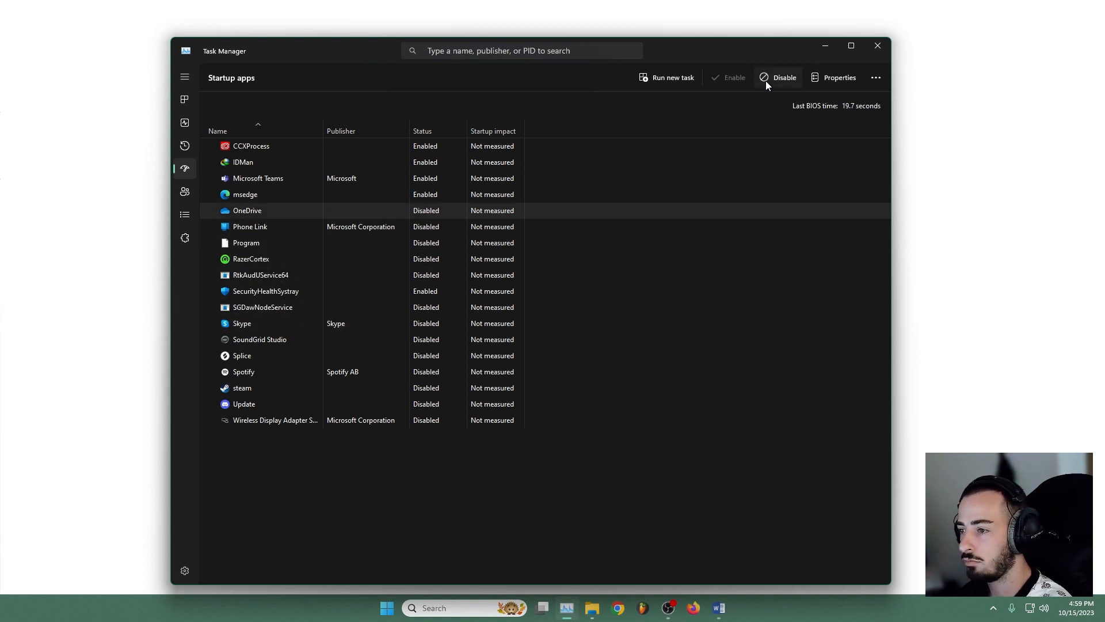
left_click(784, 77)
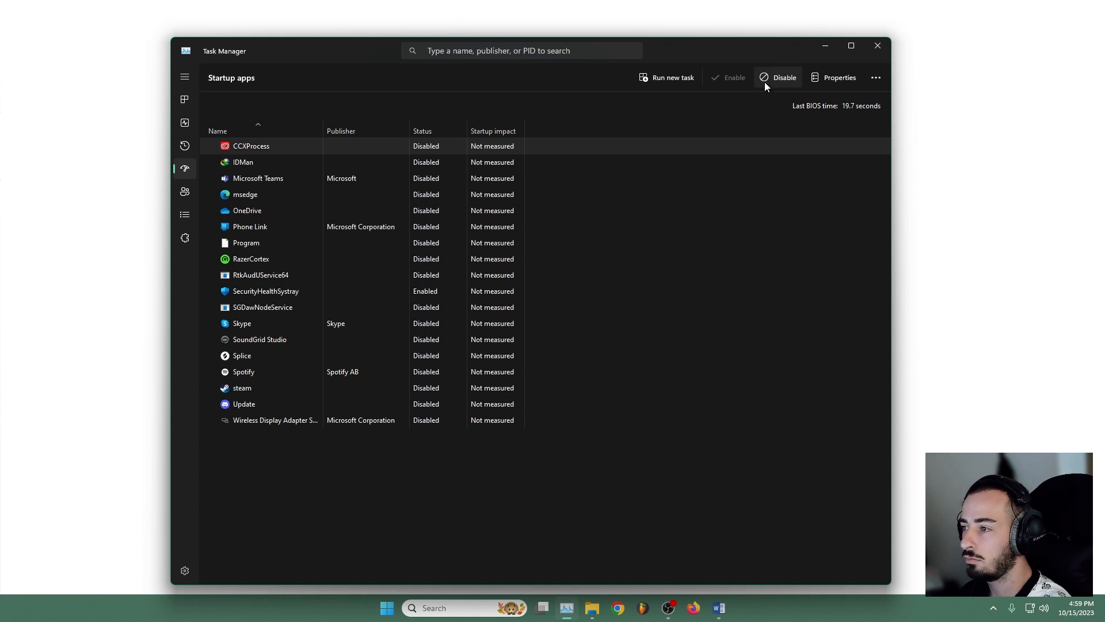
left_click(282, 291)
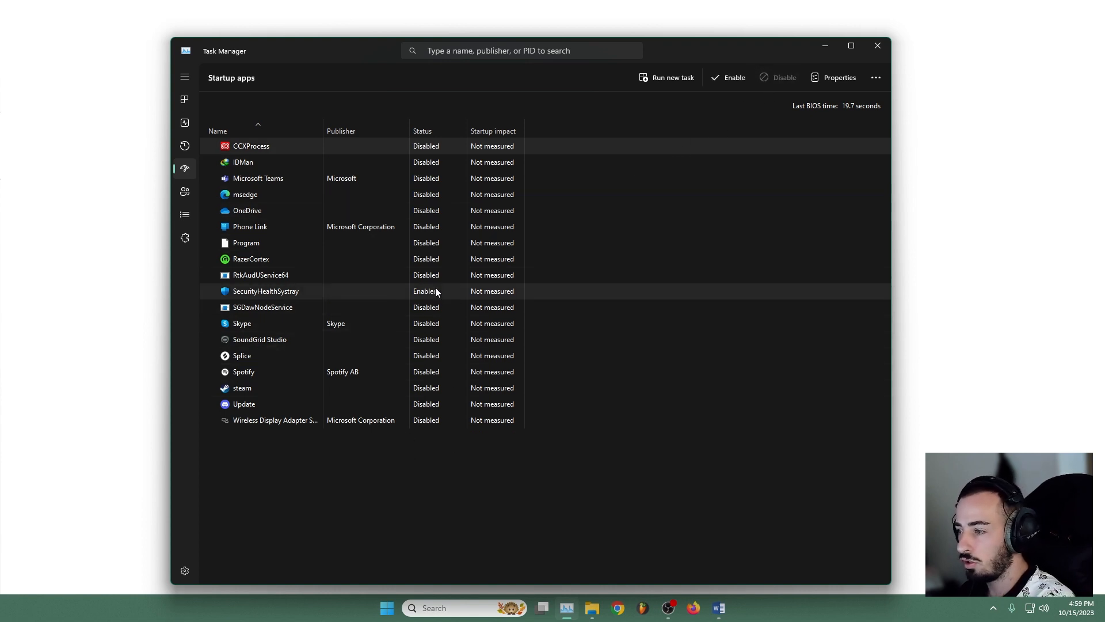
mouse_move(424, 451)
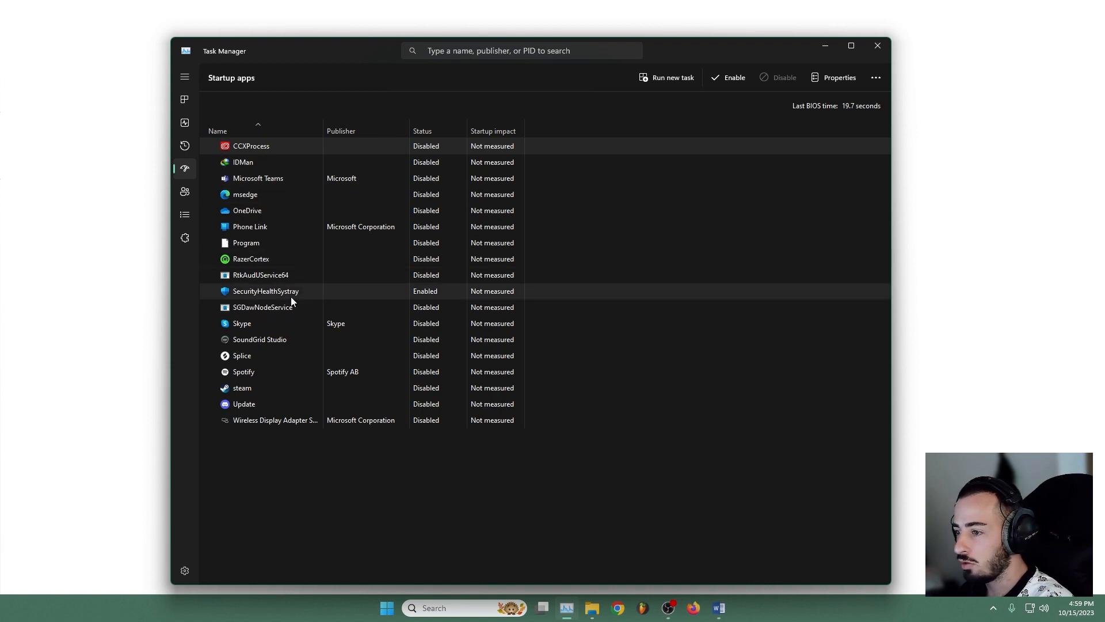
mouse_move(877, 46)
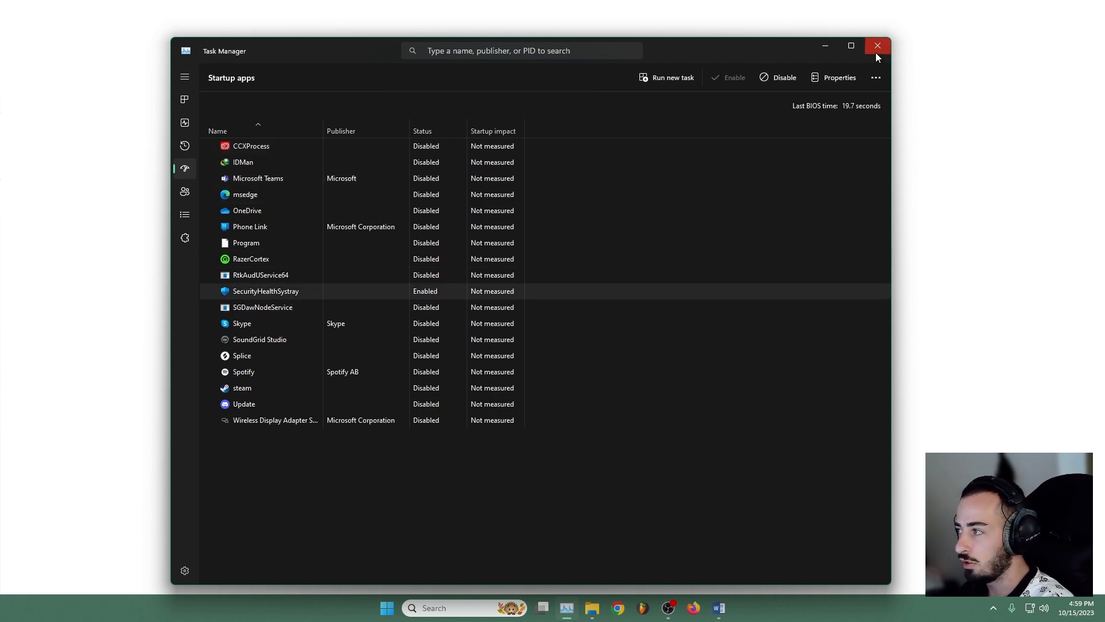
Search 'system Configuration' and launch the System Configuration utility.
type("system Configuration")
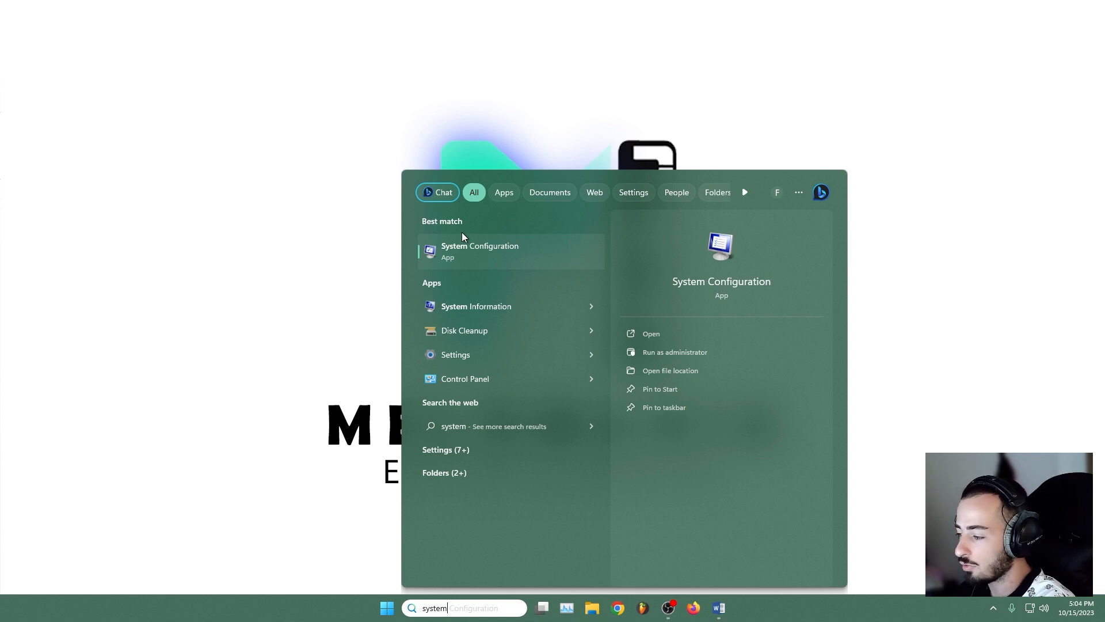
mouse_move(509, 249)
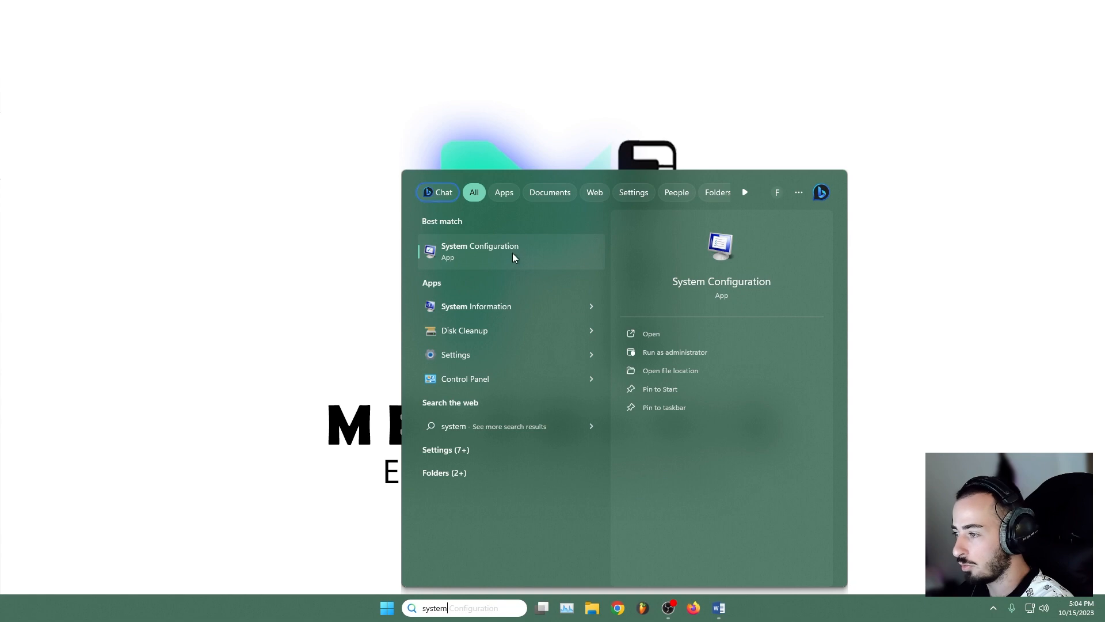
left_click(510, 251)
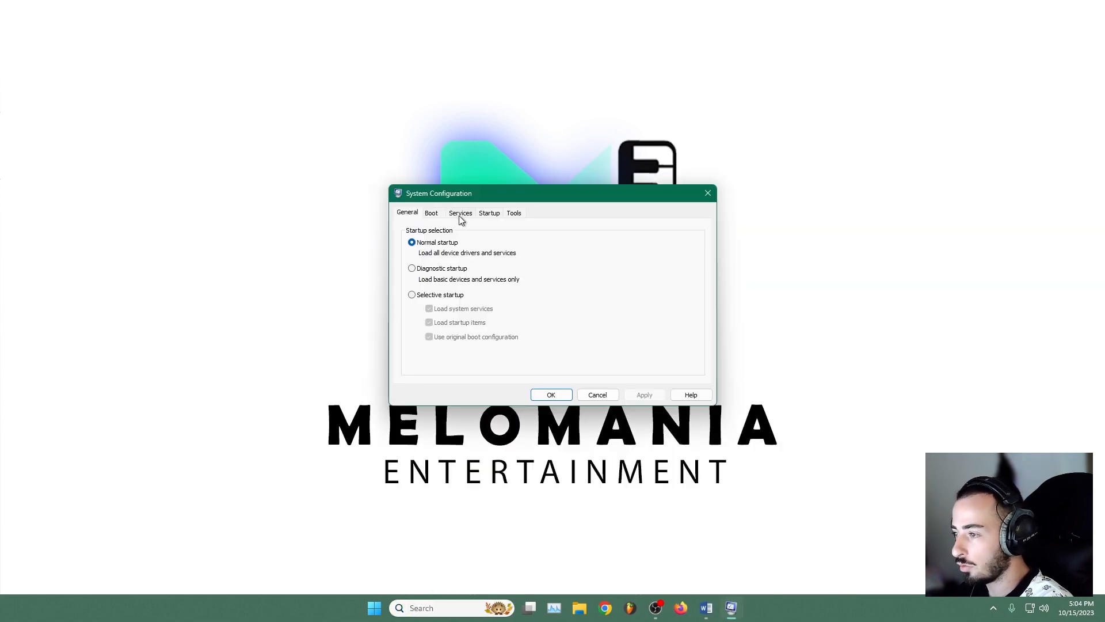
On the Services tab, uncheck Adobe Acrobat Update Service and scroll the service list.
left_click(460, 213)
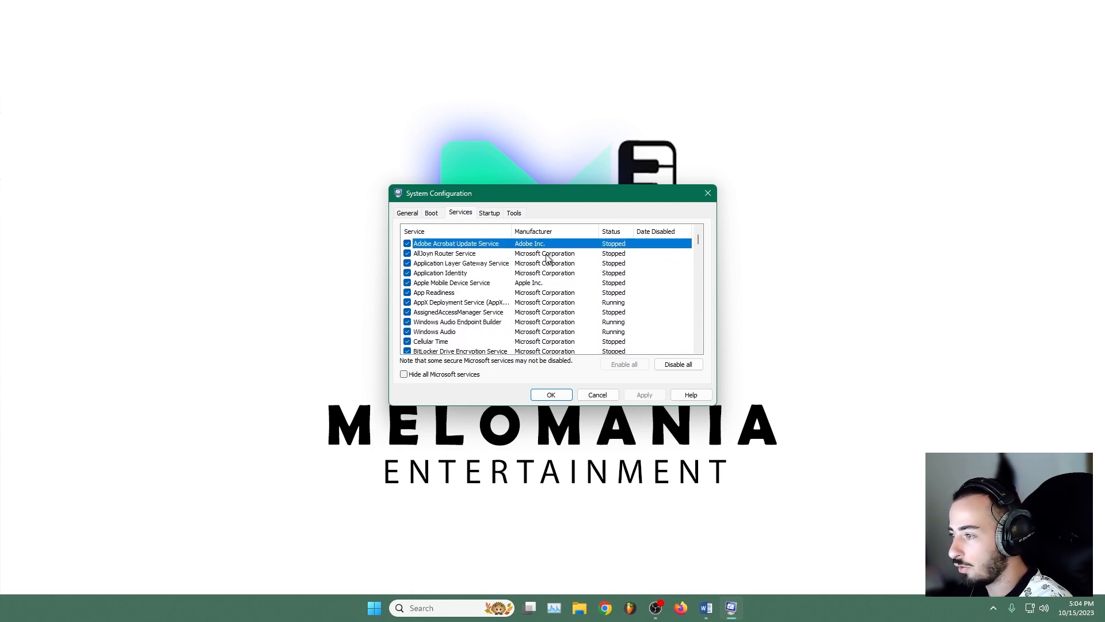
left_click(445, 253)
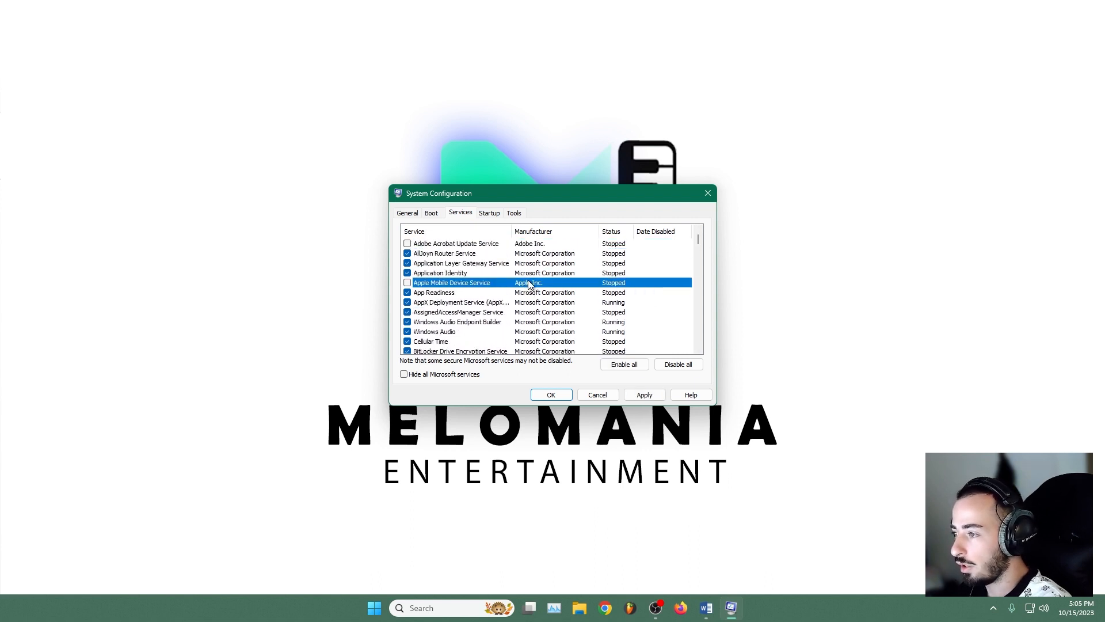
scroll("down", 3)
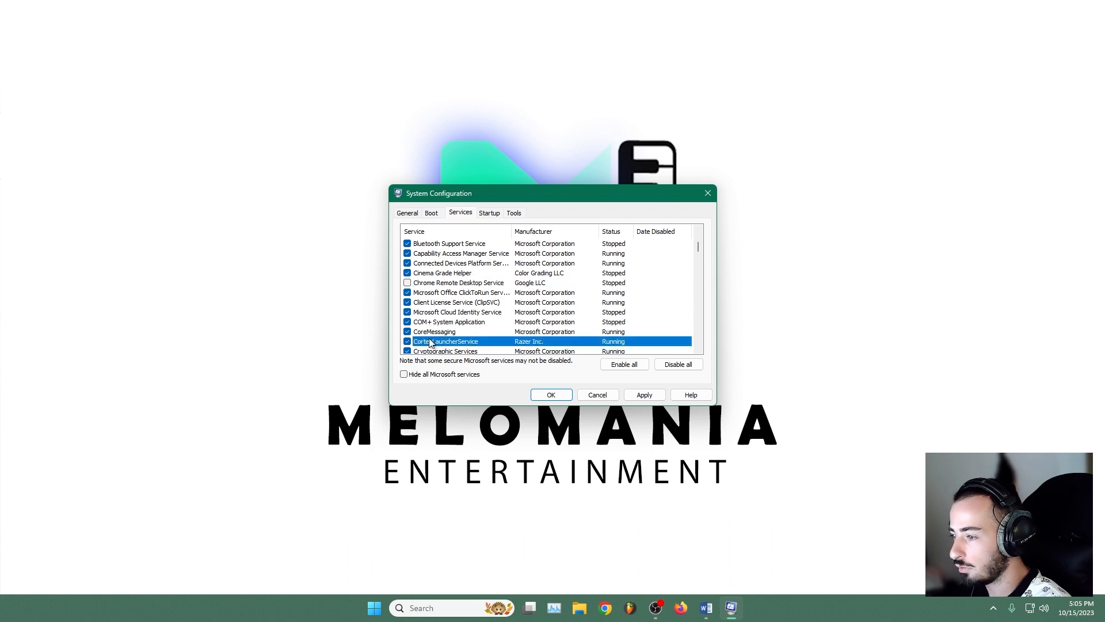
scroll("down", 3)
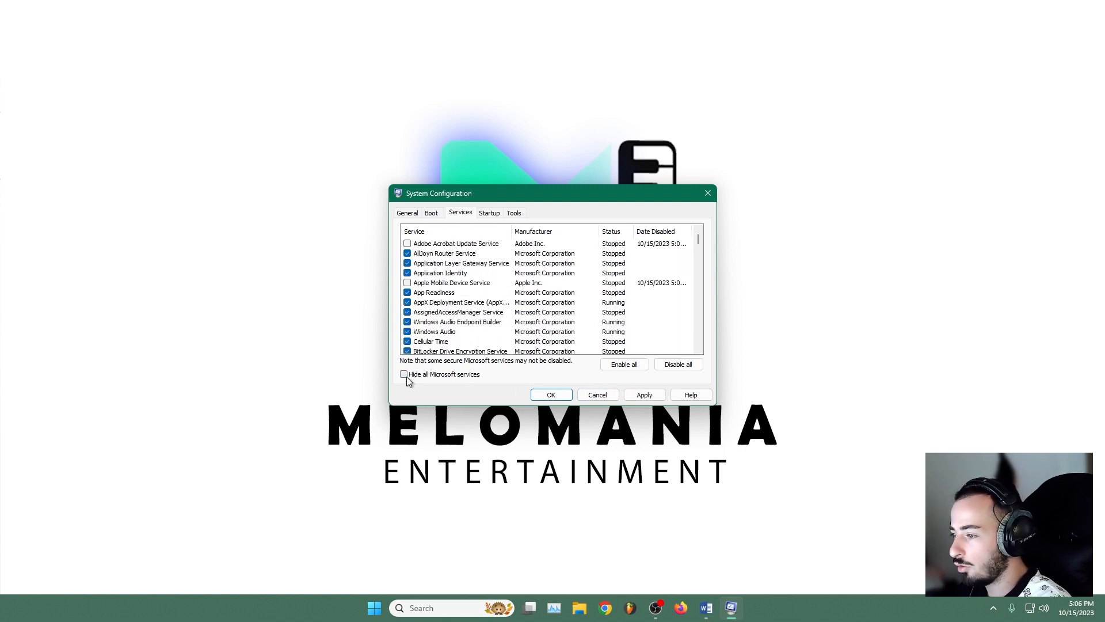
Hide Microsoft services, uncheck third-party ones except Realtek, Nahimic and Intel, and confirm.
left_click(405, 374)
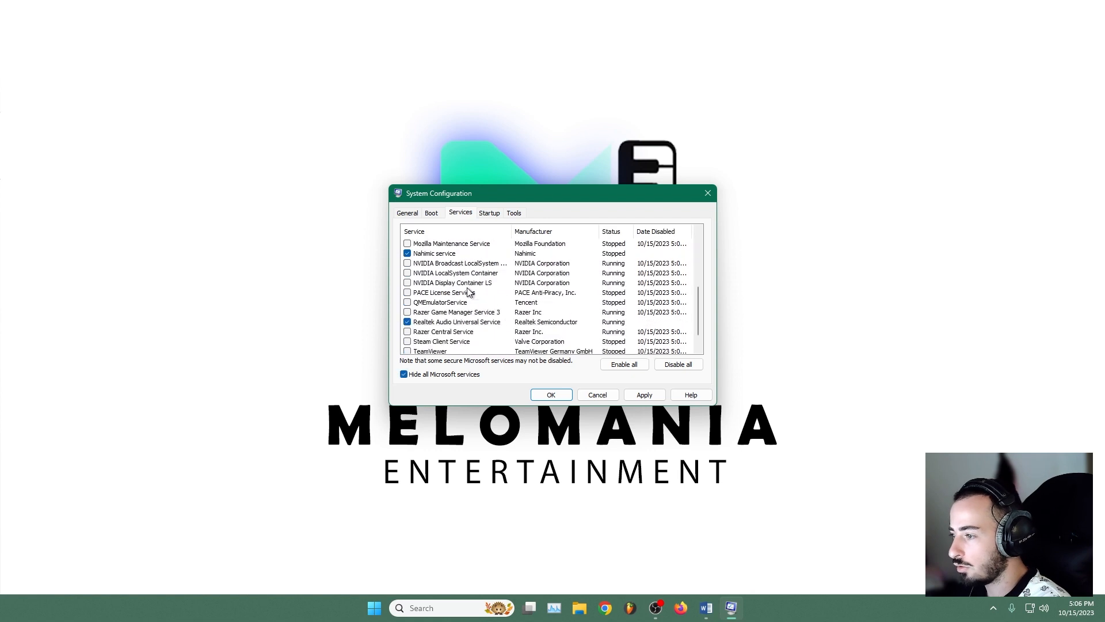
scroll("down", 3)
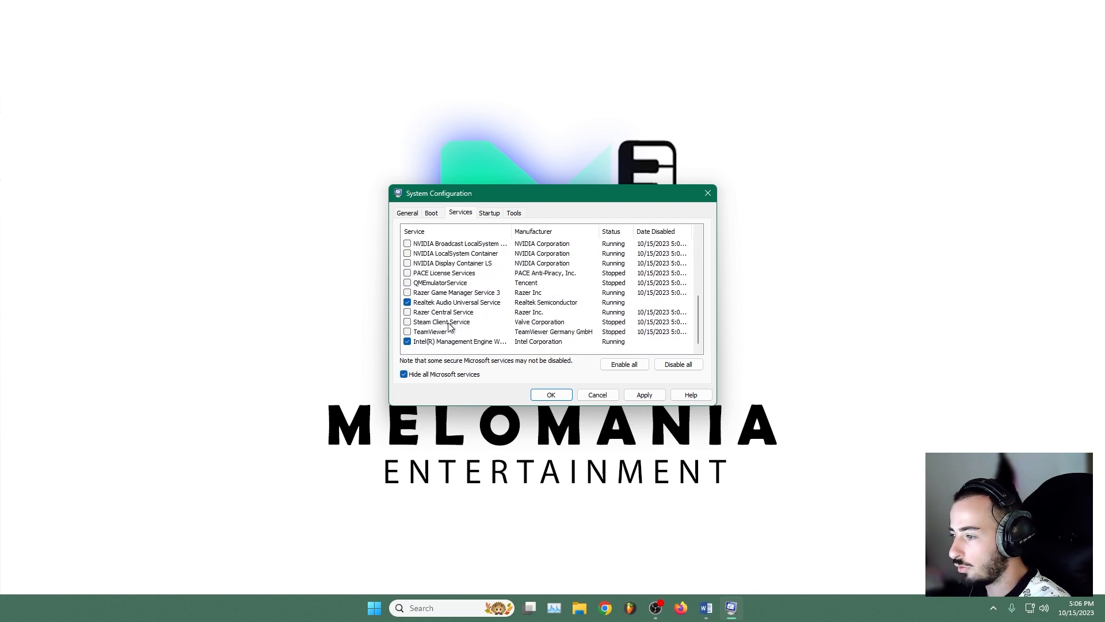
mouse_move(483, 337)
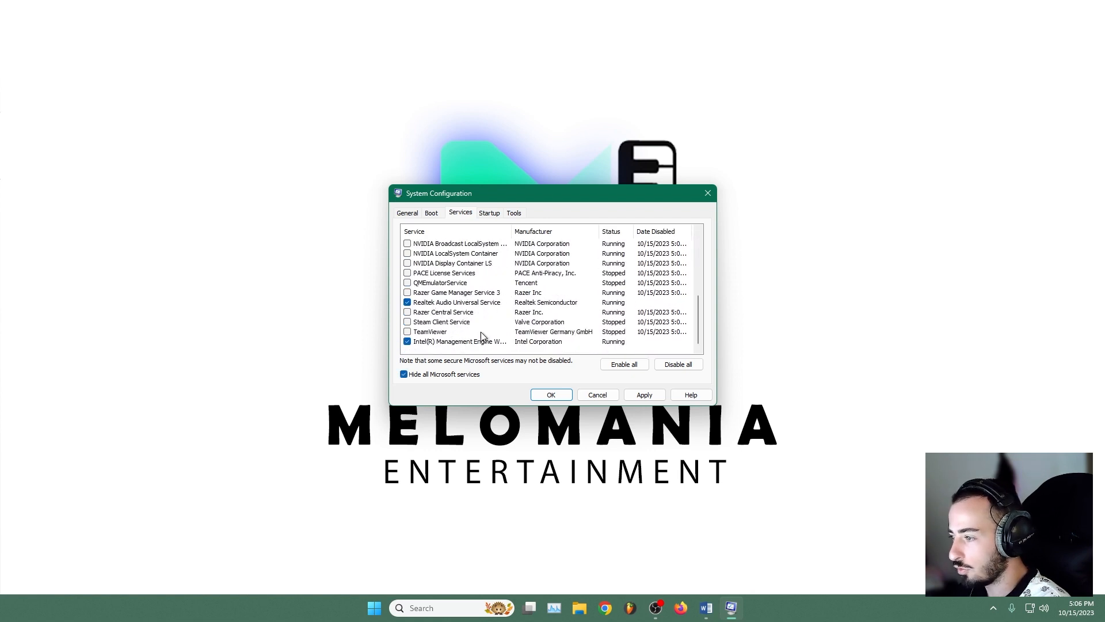
left_click(456, 302)
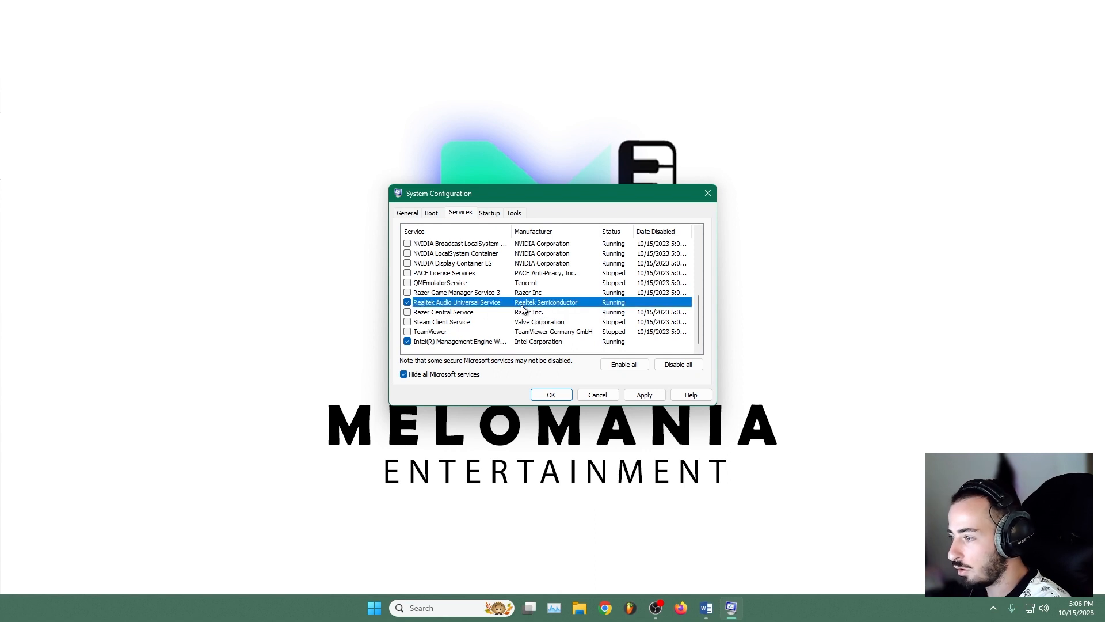
mouse_move(476, 308)
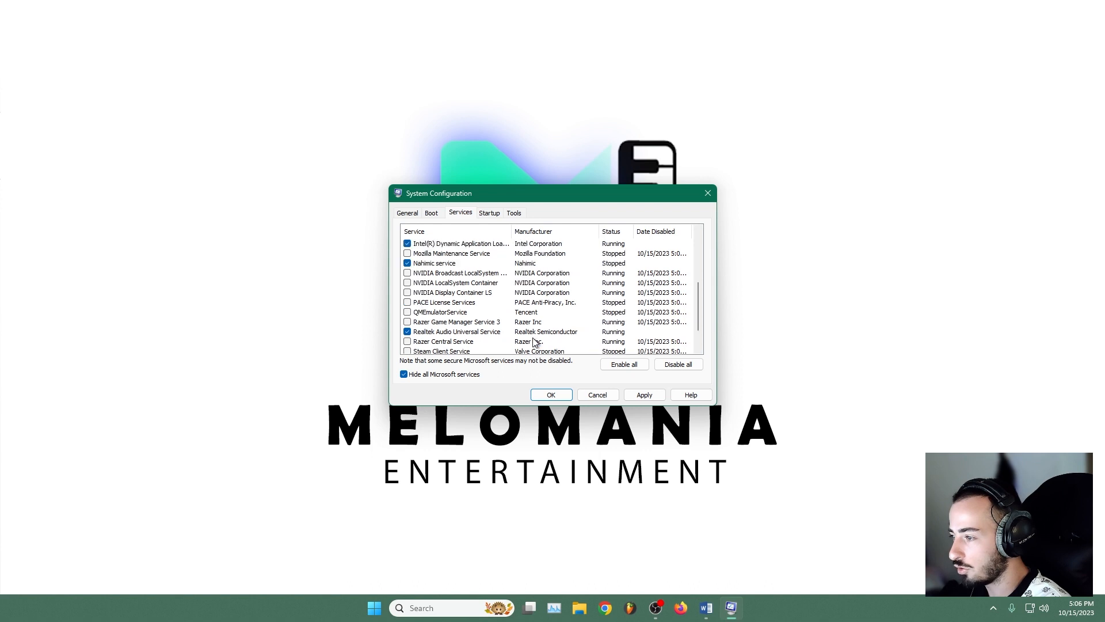
scroll("up", 3)
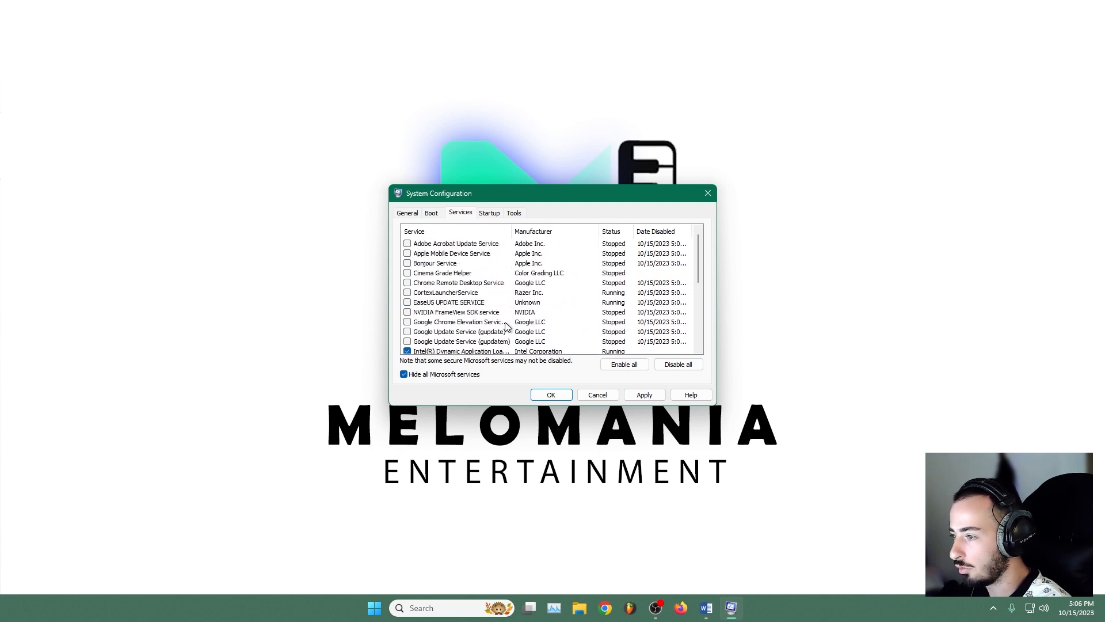
scroll("down", 3)
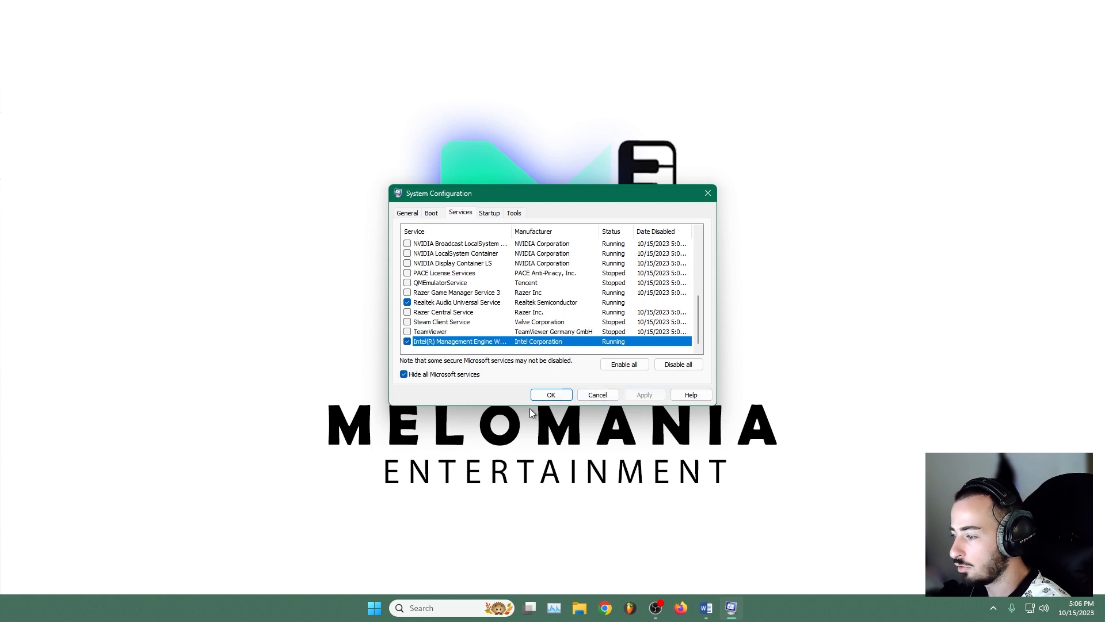
left_click(551, 394)
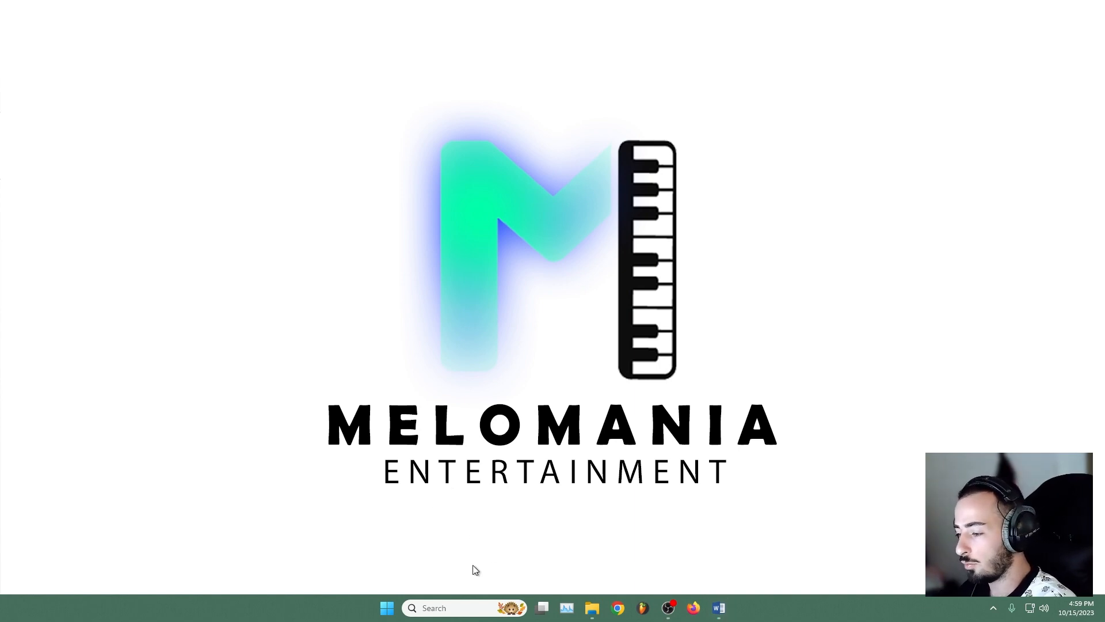
Start a Full scan from Virus & threat protection's scan options.
type("anti")
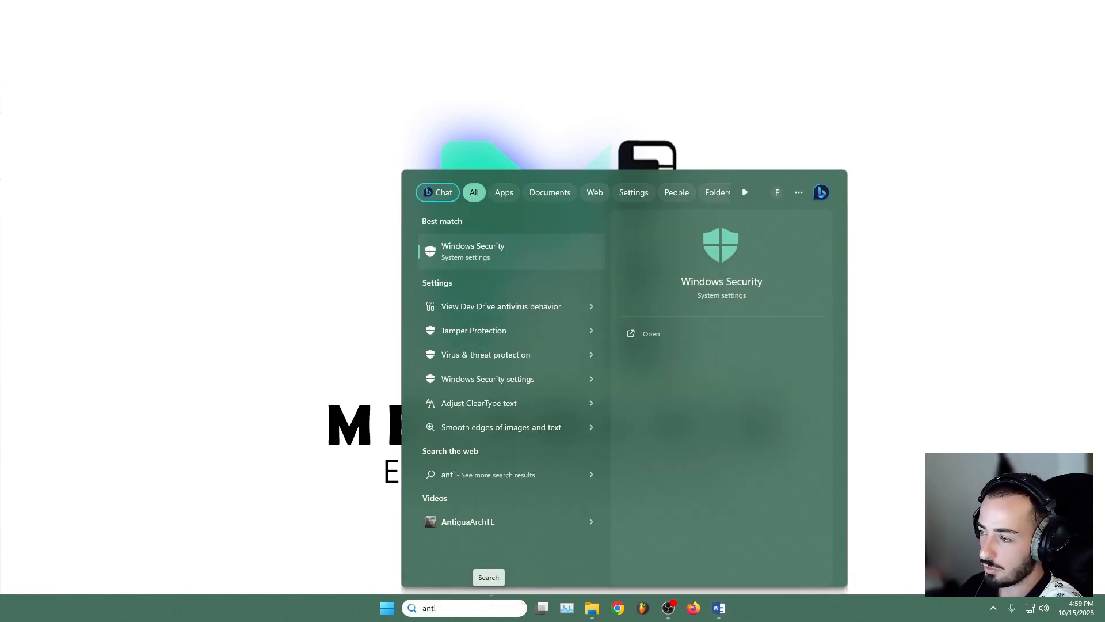
left_click(484, 355)
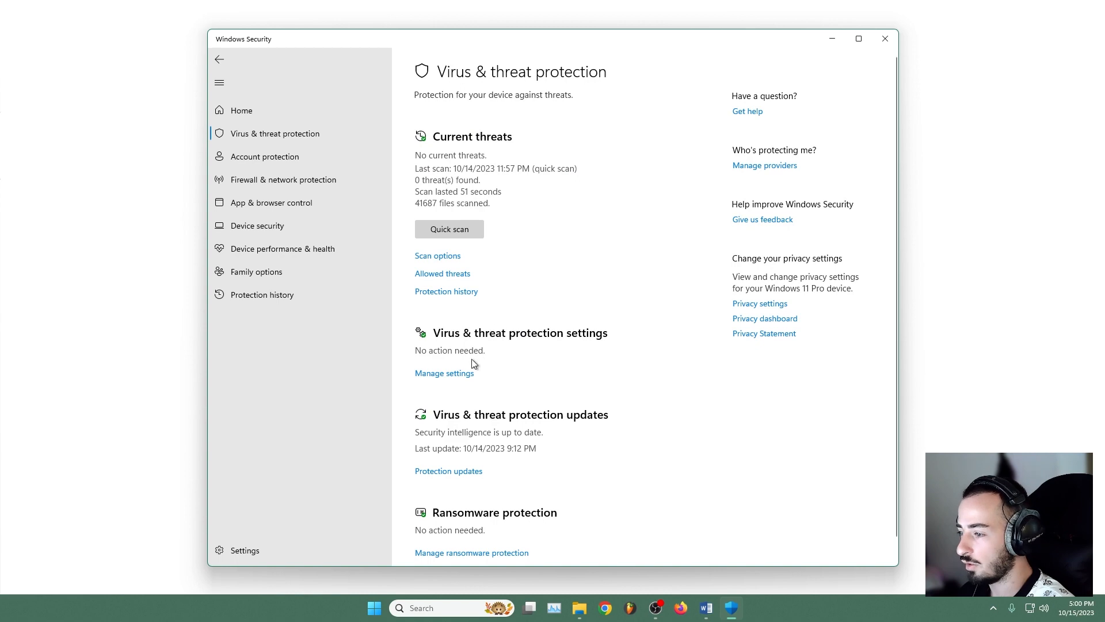
mouse_move(437, 258)
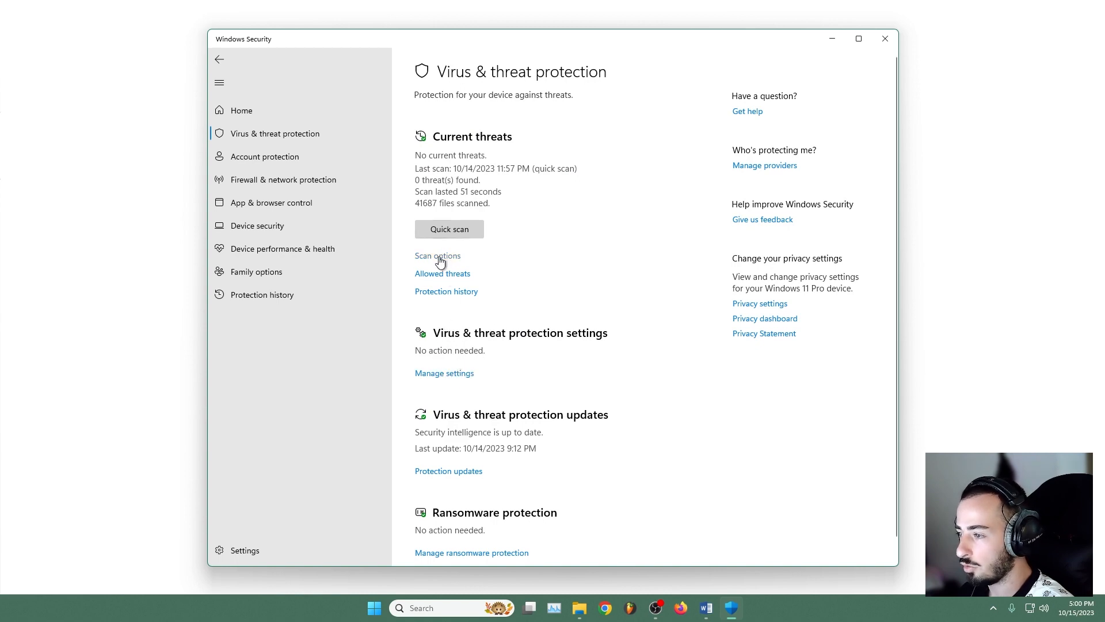
left_click(437, 255)
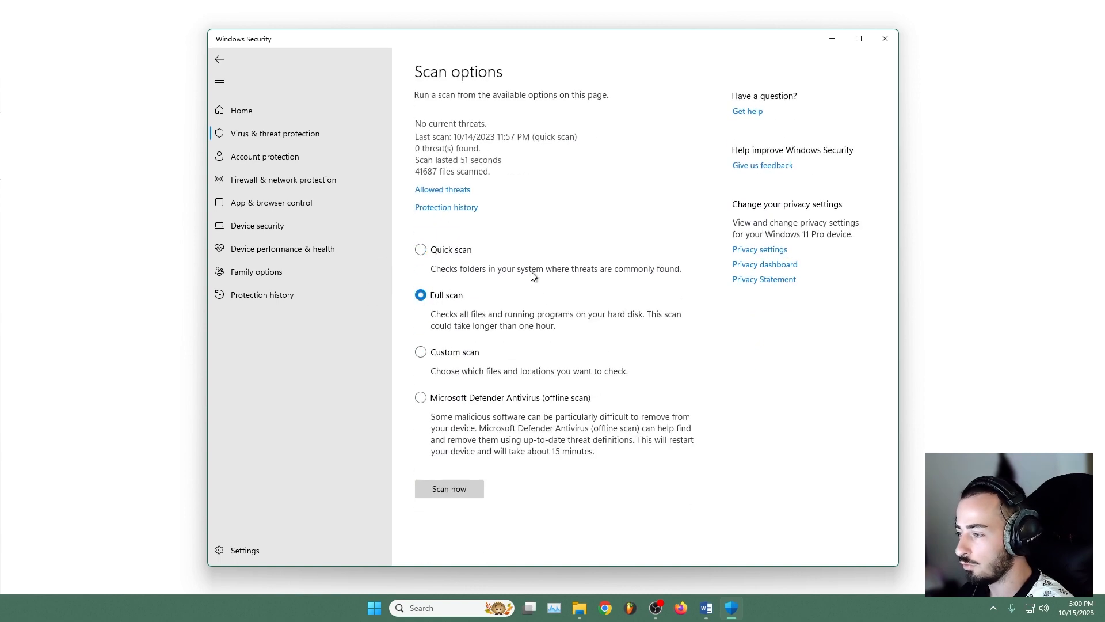
left_click(449, 489)
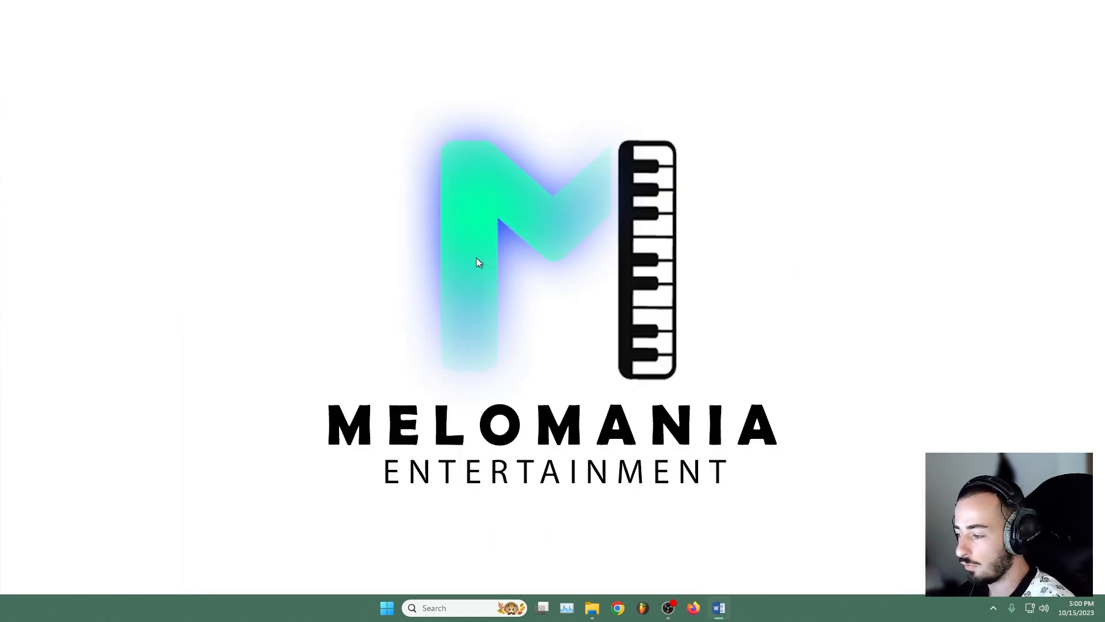
mouse_move(452, 264)
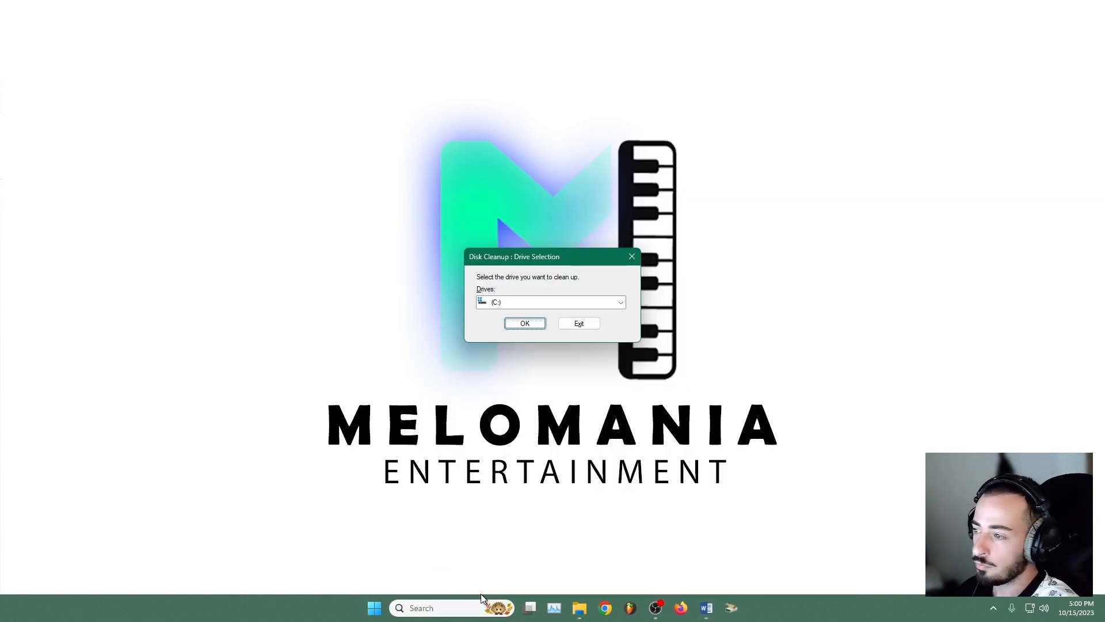
Delete the checked junk files on drive C:, about 215 MB.
left_click(525, 323)
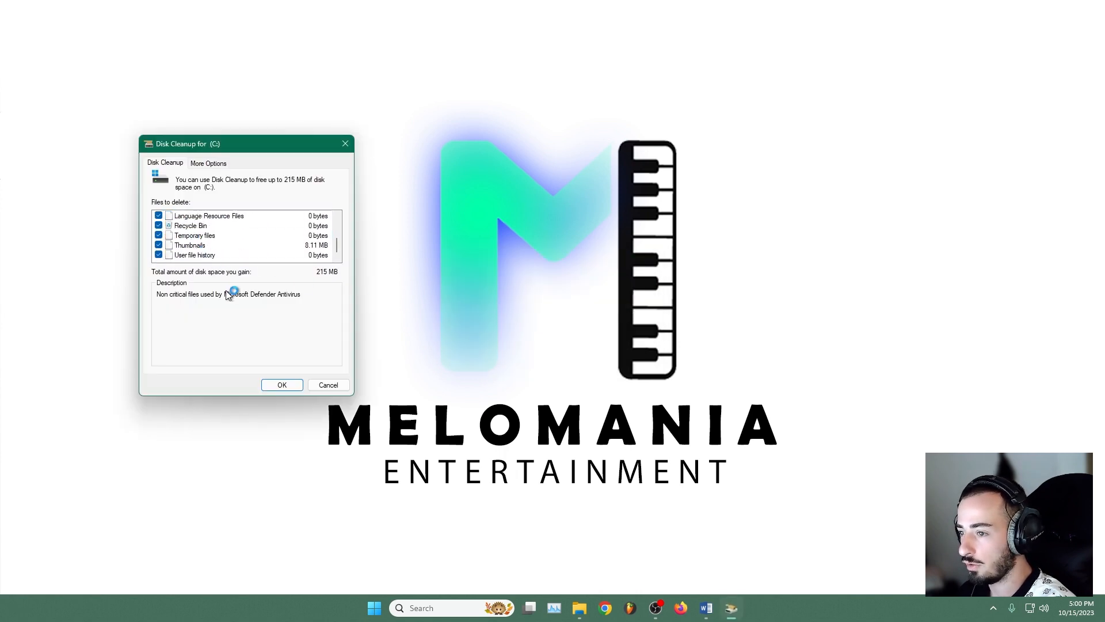
left_click(282, 384)
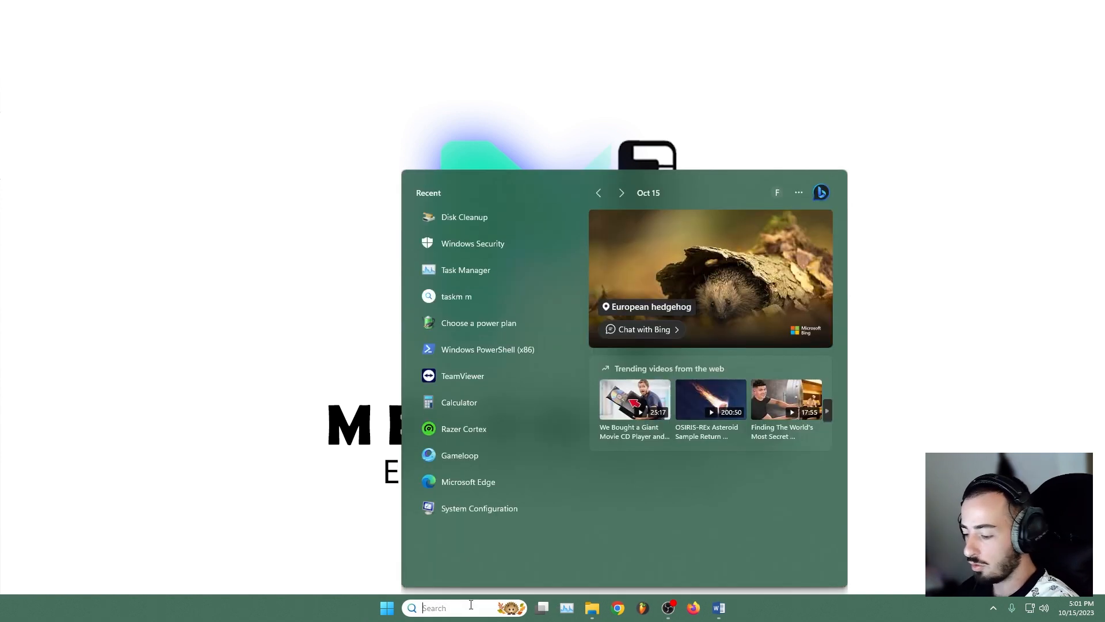
Open the user %temp% folder from the Run dialog.
type("run")
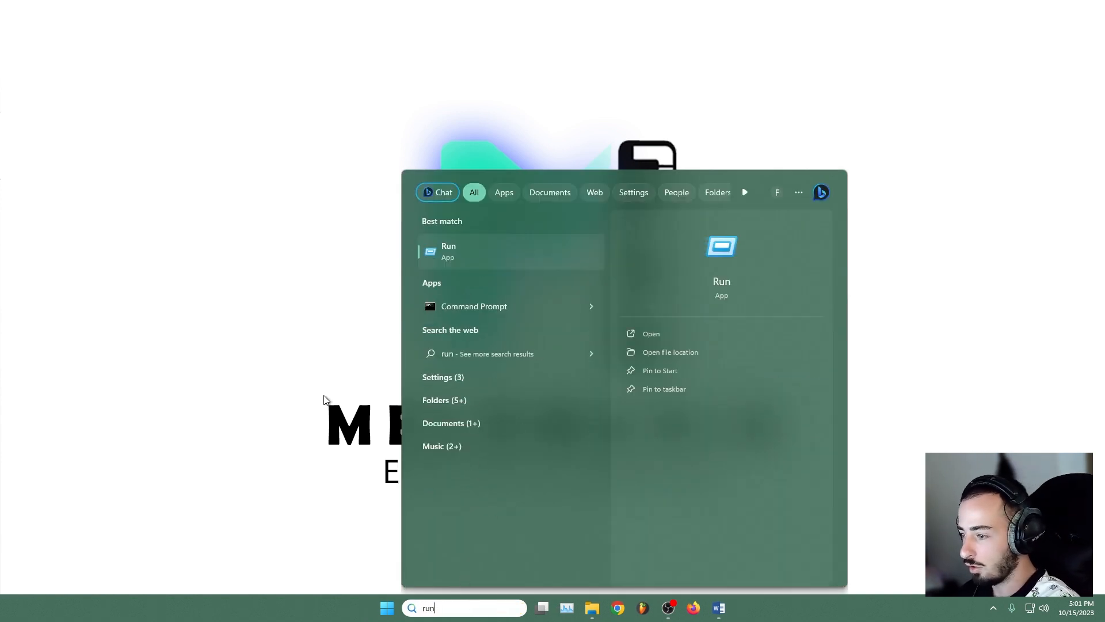
mouse_move(362, 270)
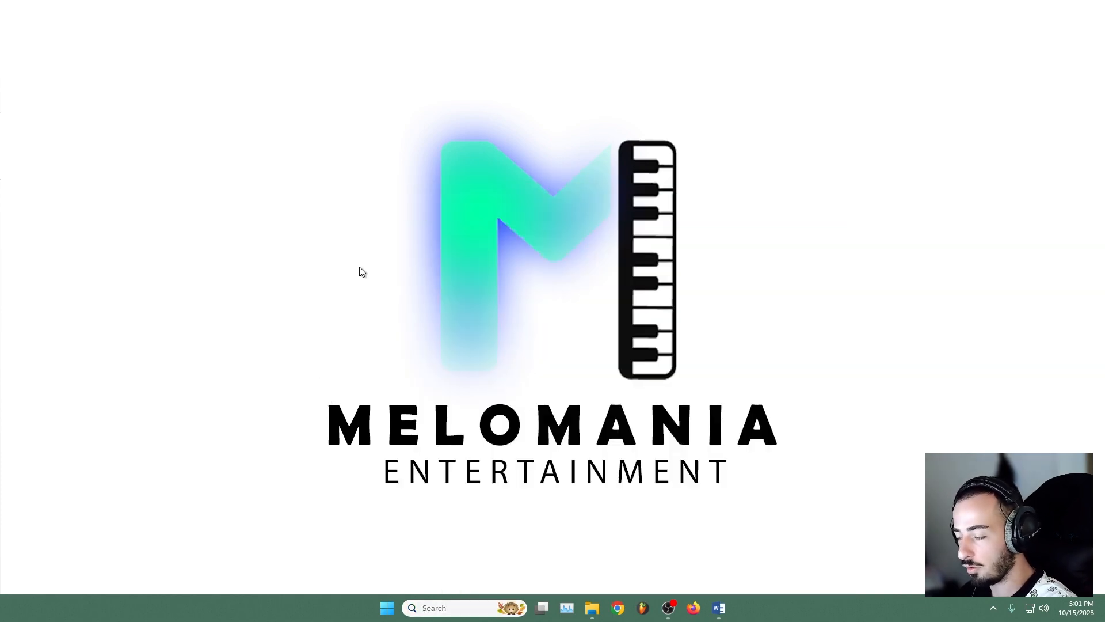
key("Win+r")
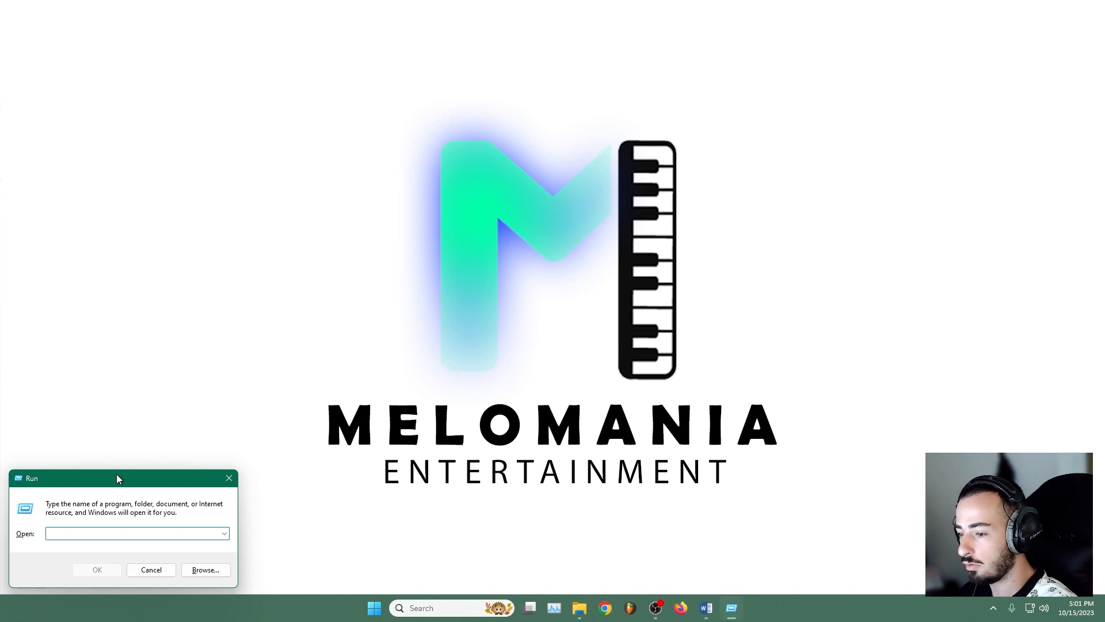
type("%temp%")
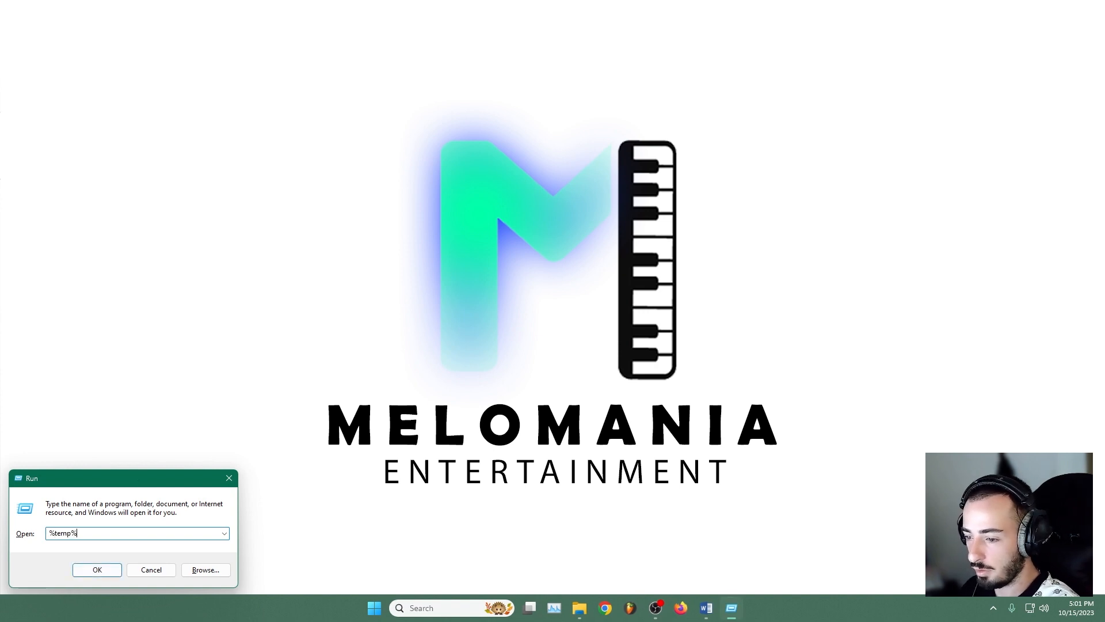
left_click(97, 569)
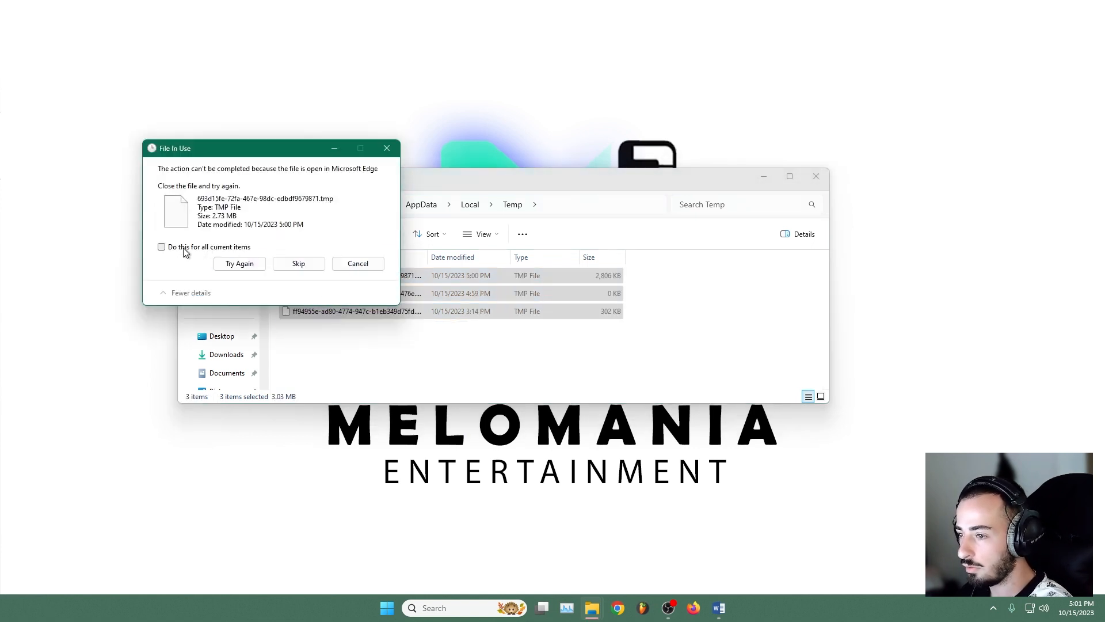
Recycle the temp files, retrying for all in-use items, then head to C:\Windows\Temp.
left_click(162, 247)
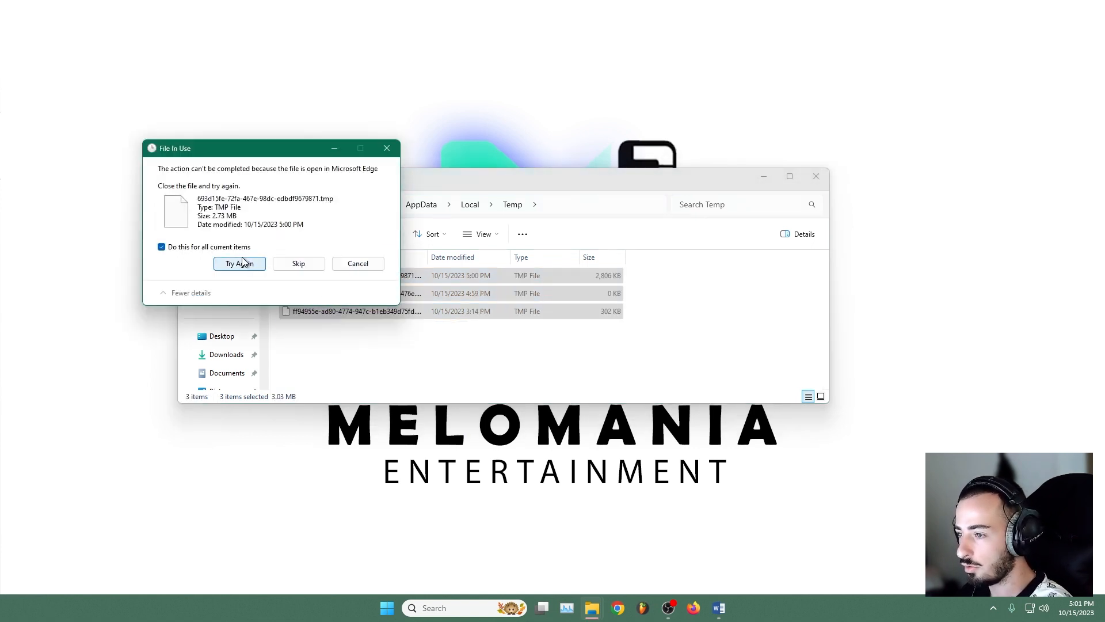
left_click(239, 263)
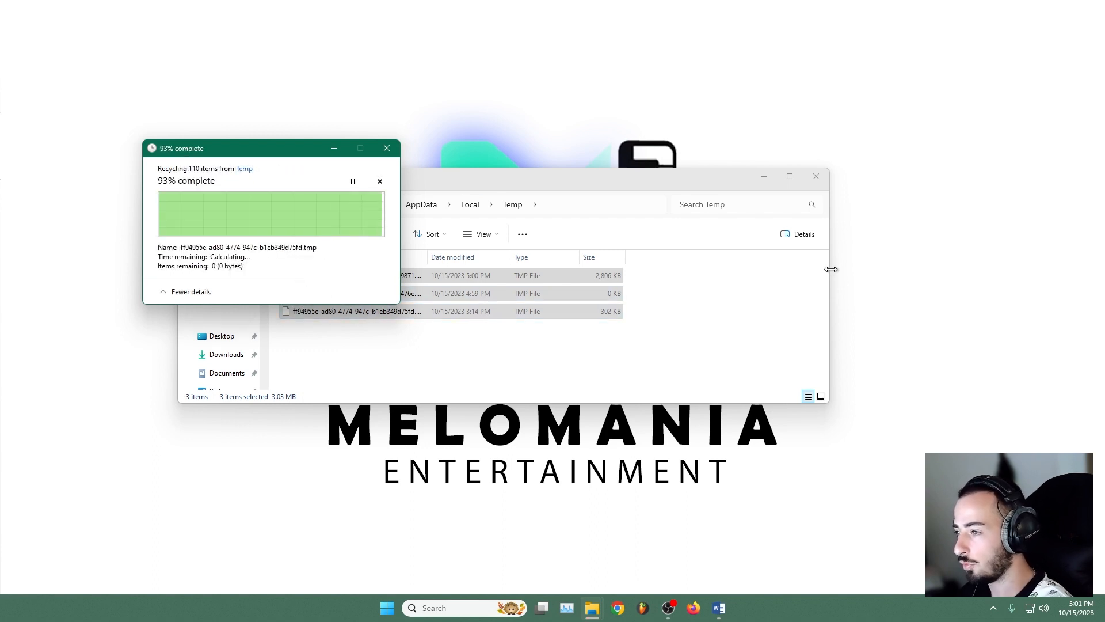
key("Win+r")
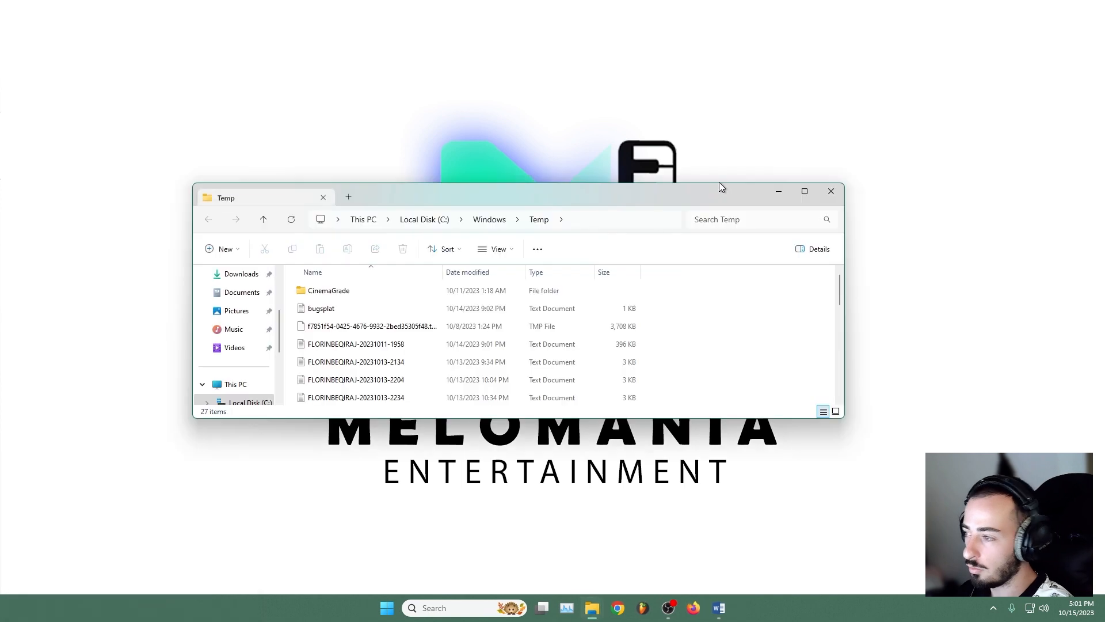
Delete all files in C:\Windows\Temp and Prefetch, then close the emptied Recycle Bin.
key("ctrl+a")
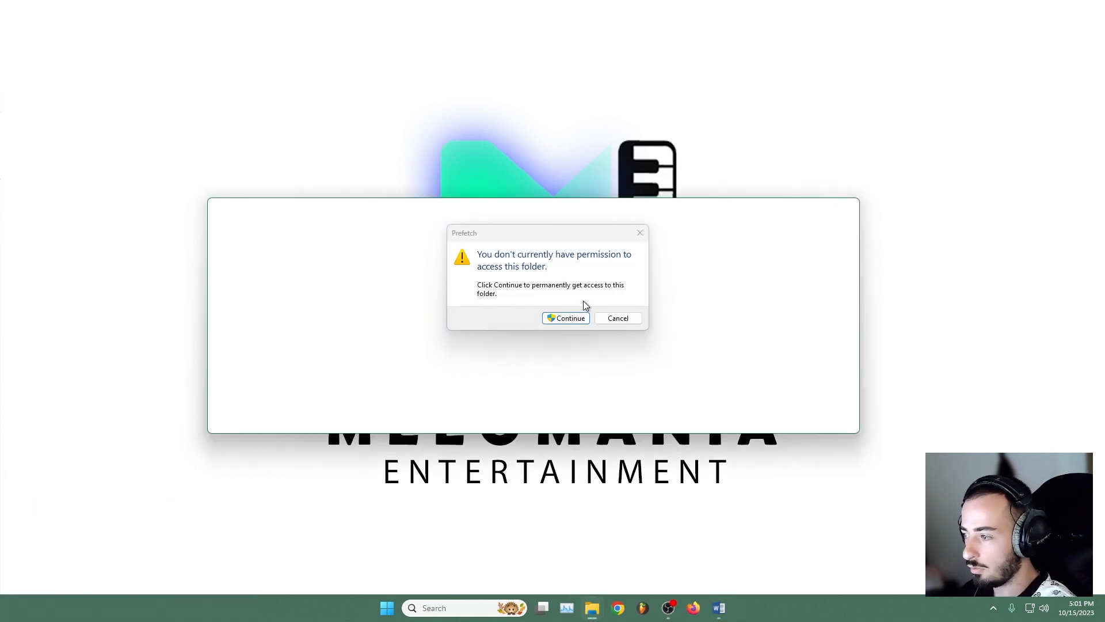
left_click(565, 317)
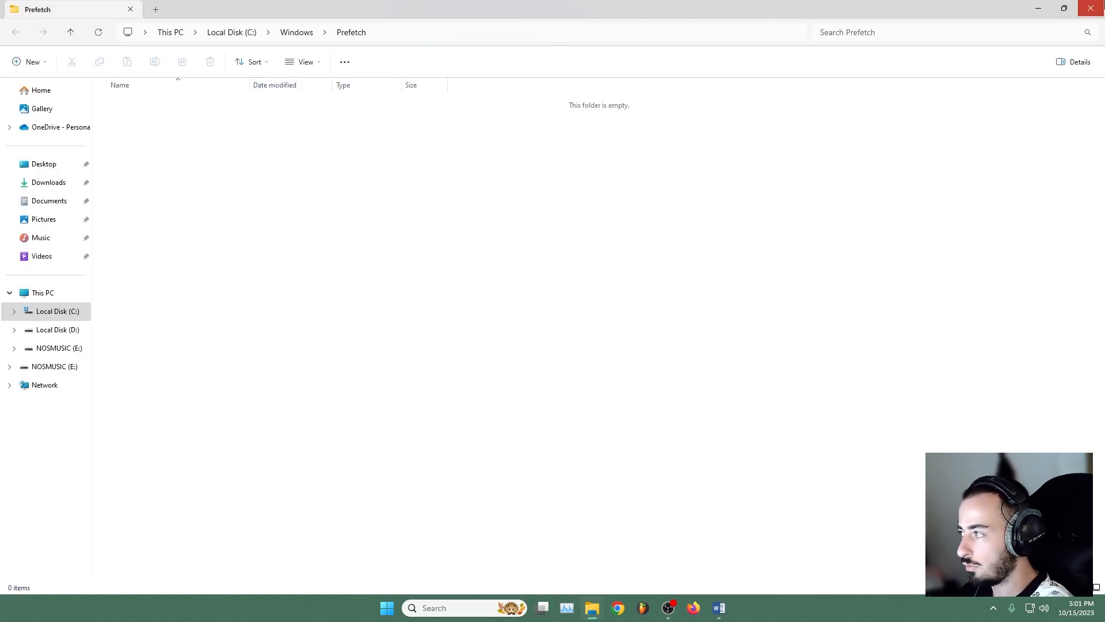
left_click(40, 91)
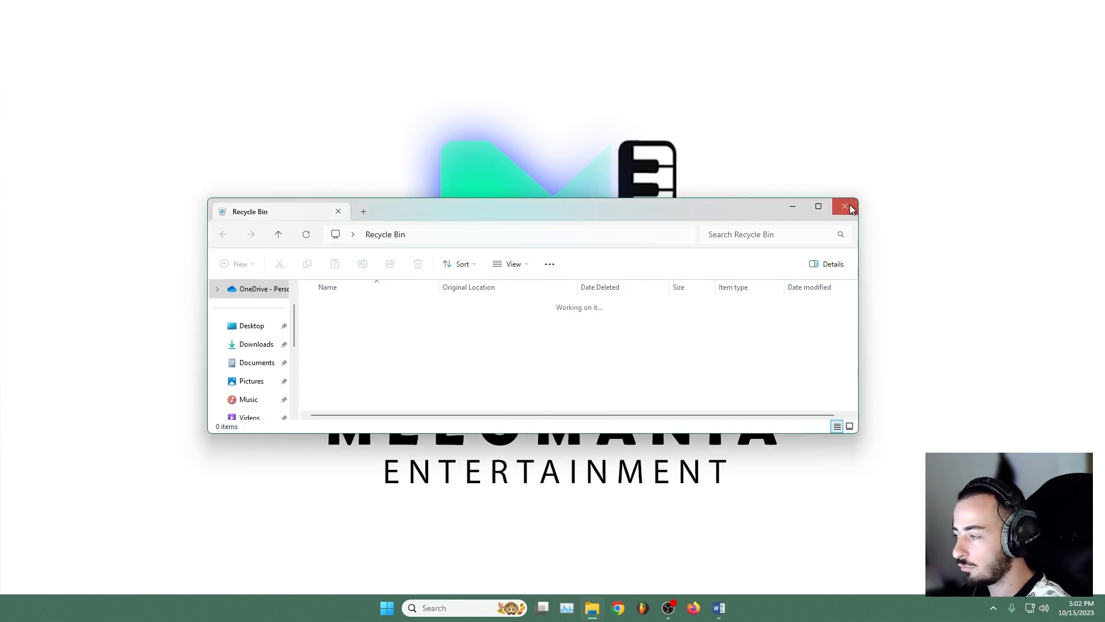
left_click(844, 206)
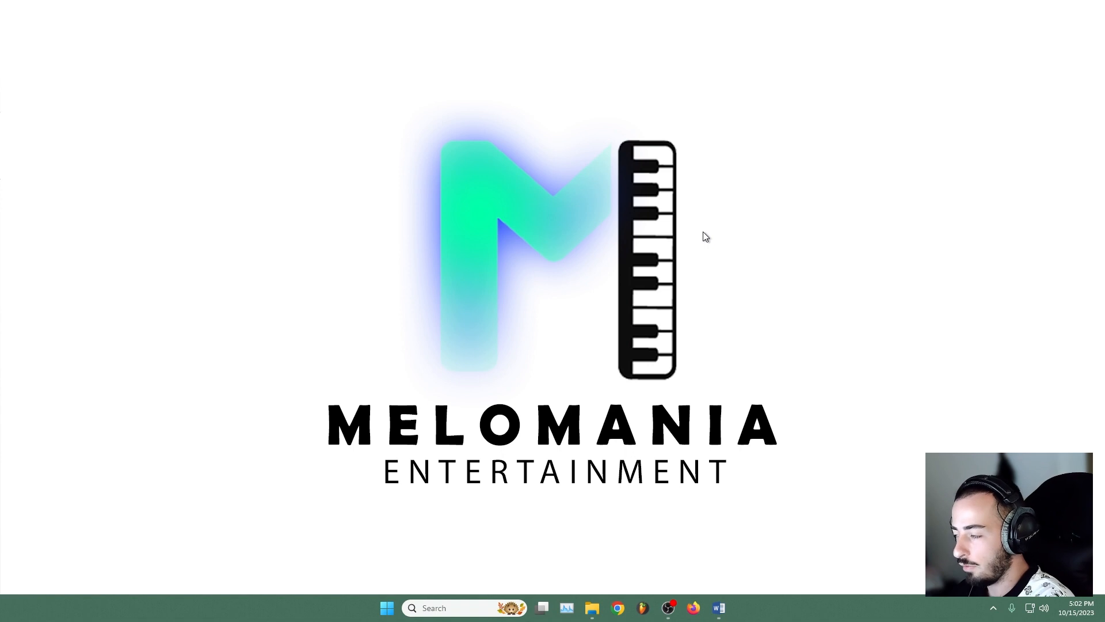
mouse_move(601, 577)
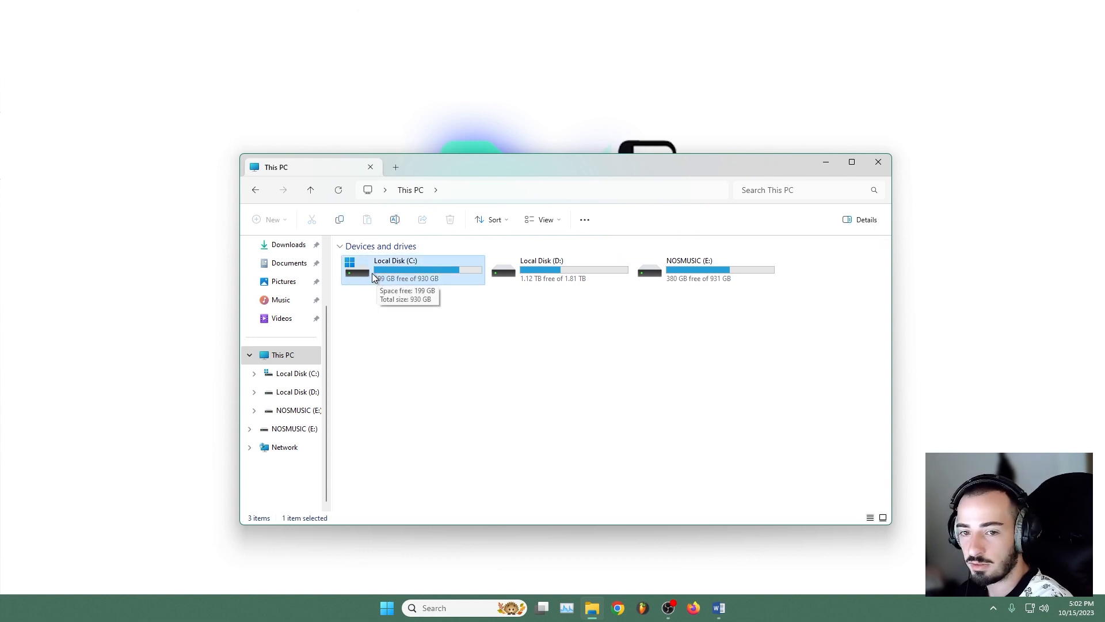
mouse_move(491, 179)
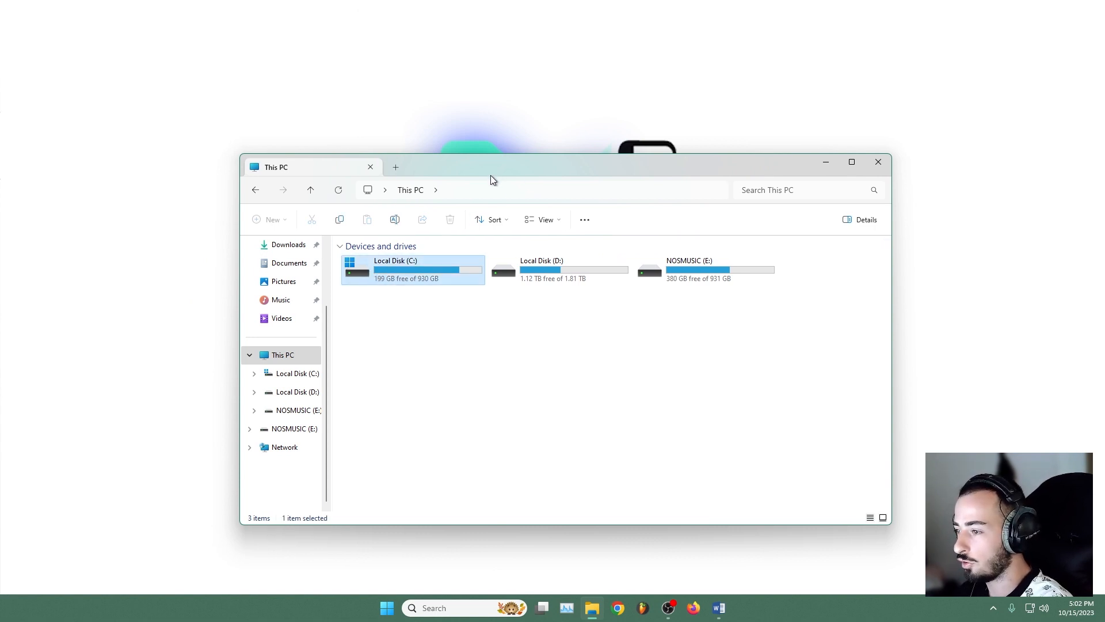
mouse_move(630, 609)
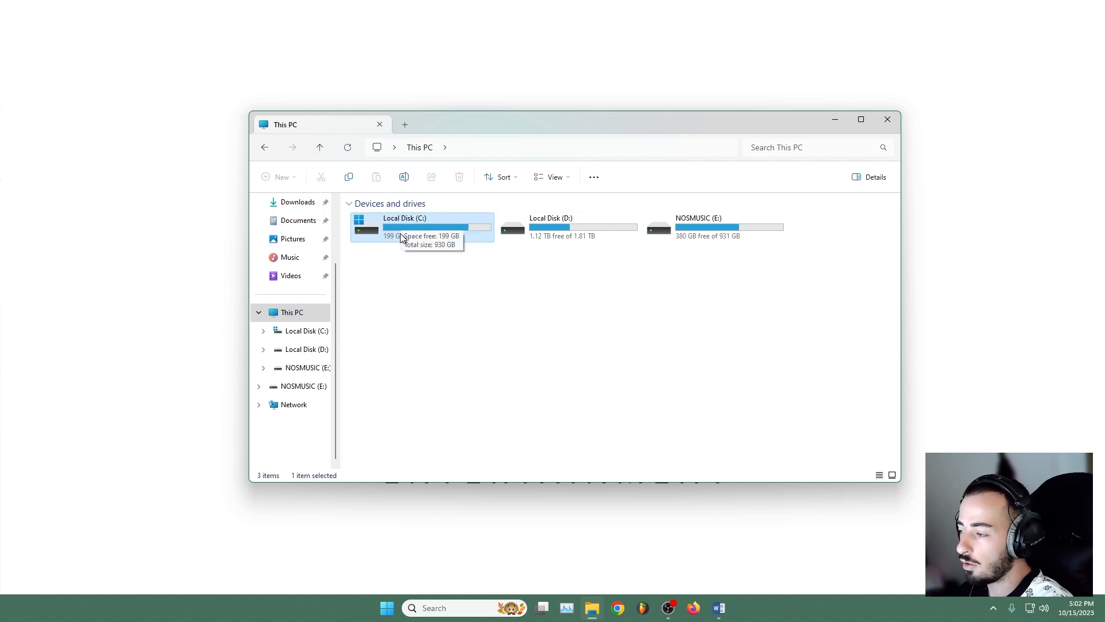
mouse_move(514, 280)
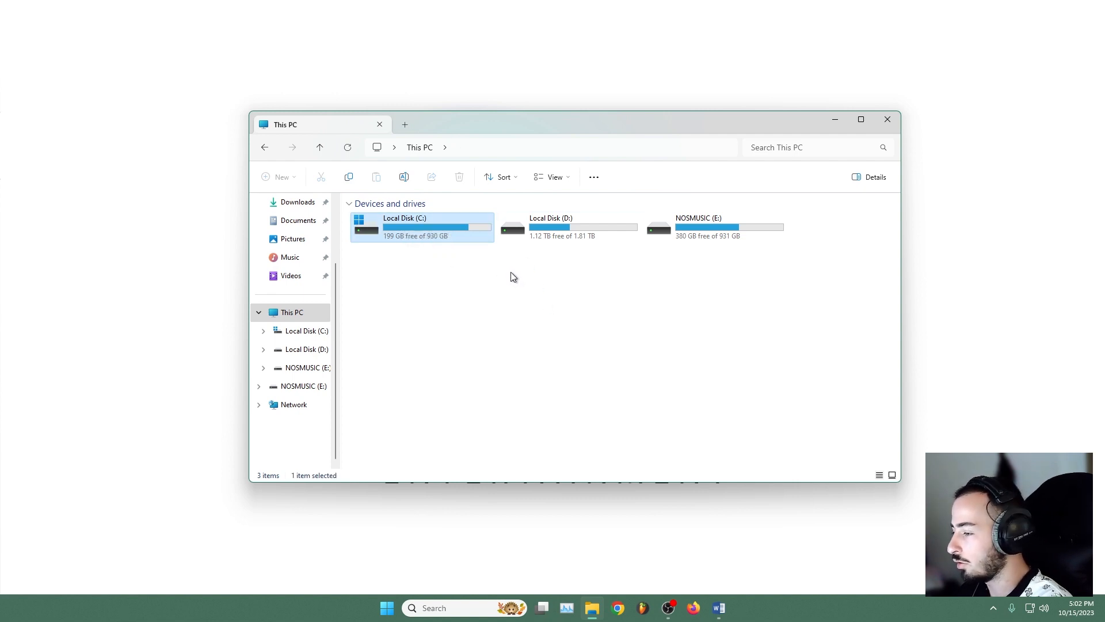
mouse_move(411, 242)
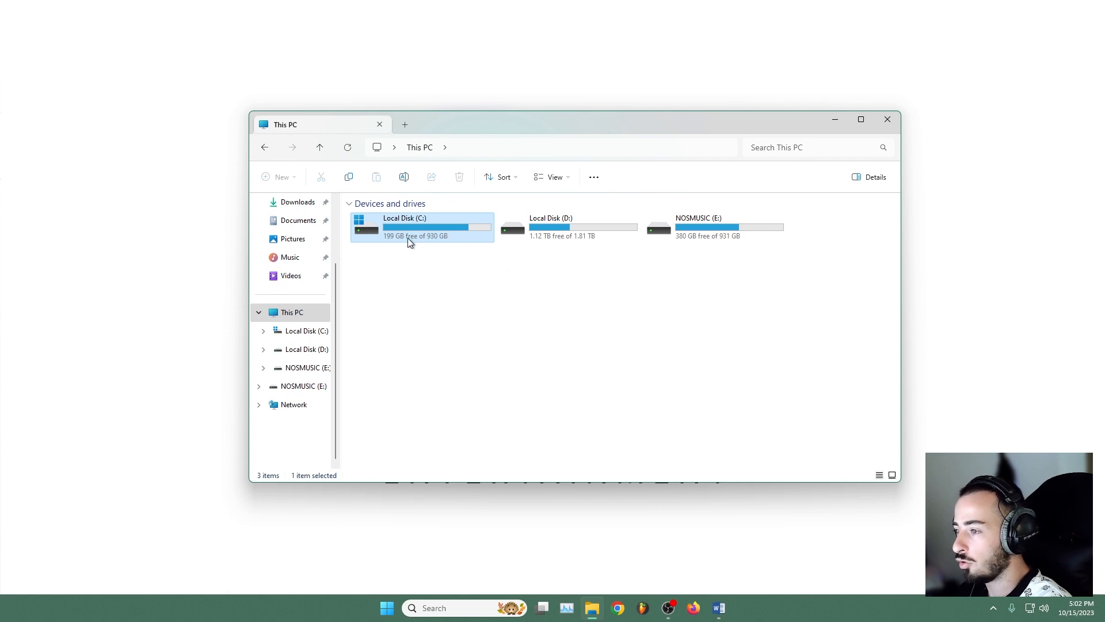
Select Local Disk (C:) in This PC to see 199 GB free of 930 GB.
left_click(449, 293)
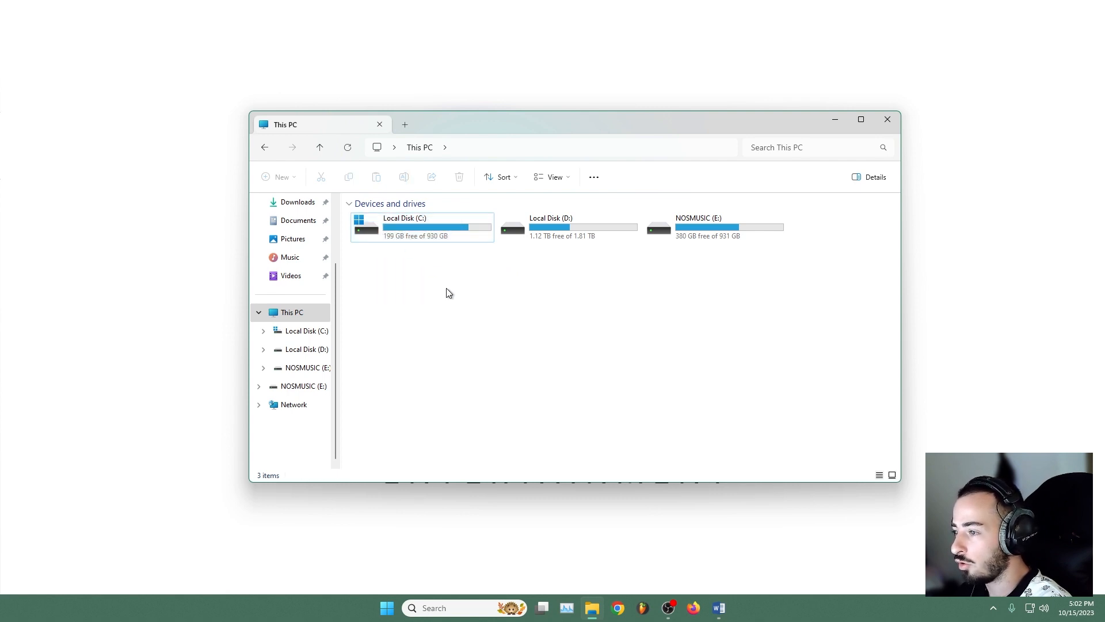
left_click(421, 226)
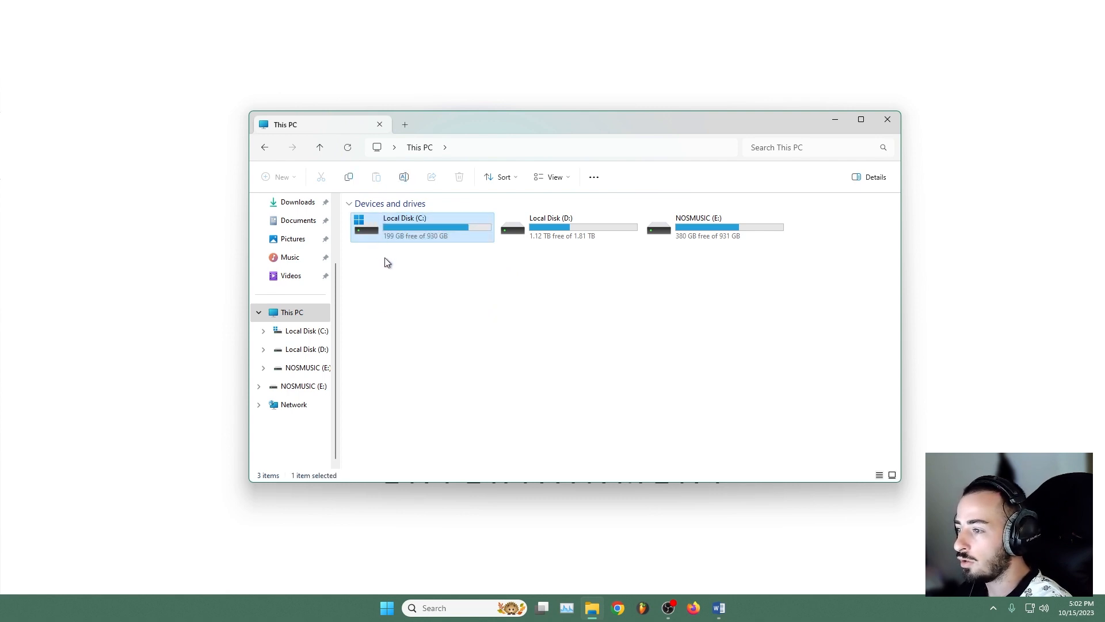
mouse_move(419, 227)
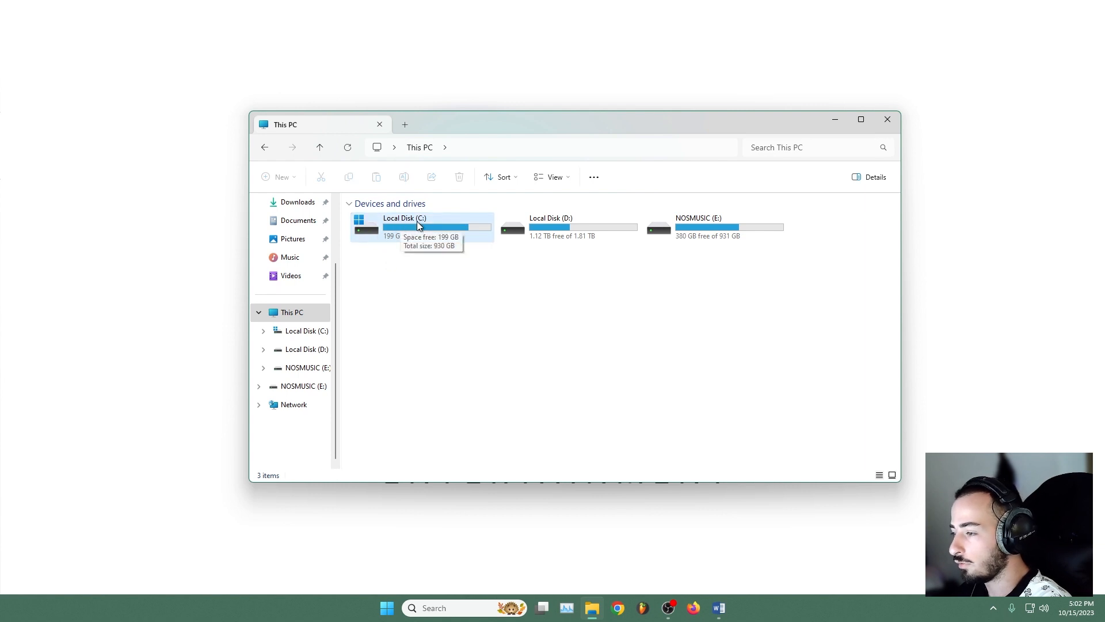